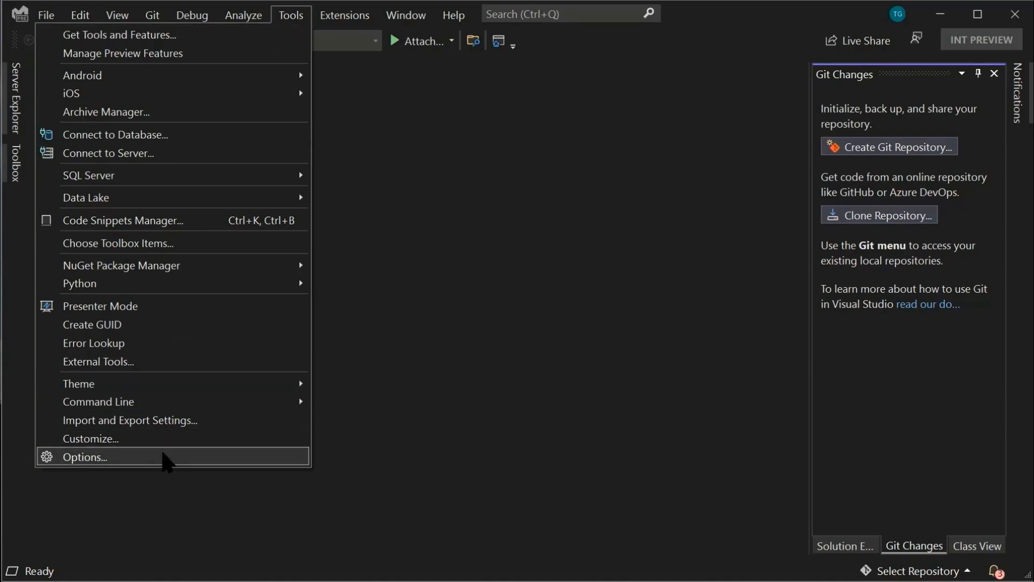
Enable multi-repo support under Preview Features and confirm the Options dialog
{"action": "left_click", "coordinate": [83, 456]}
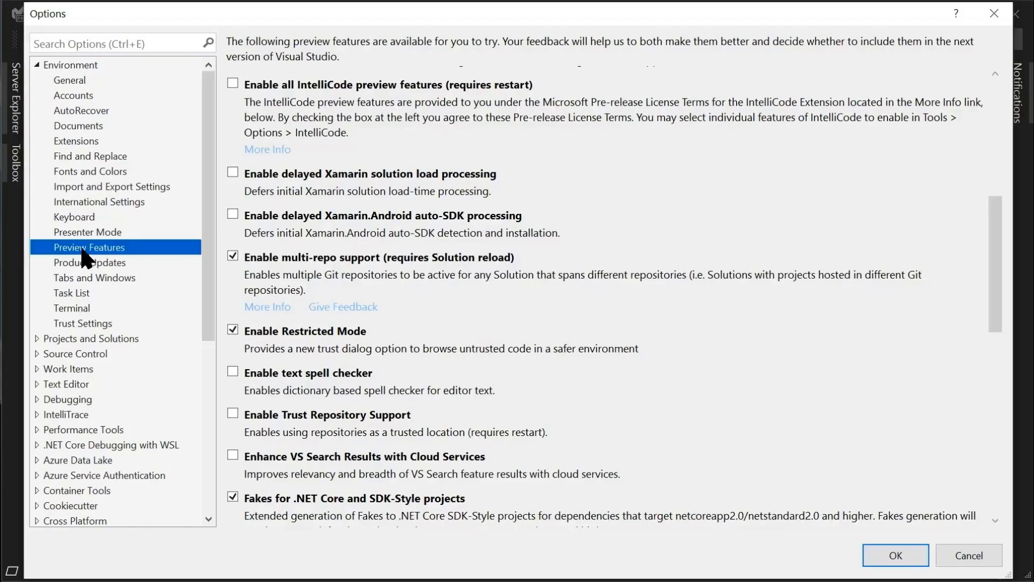
{"action": "mouse_move", "coordinate": [254, 257]}
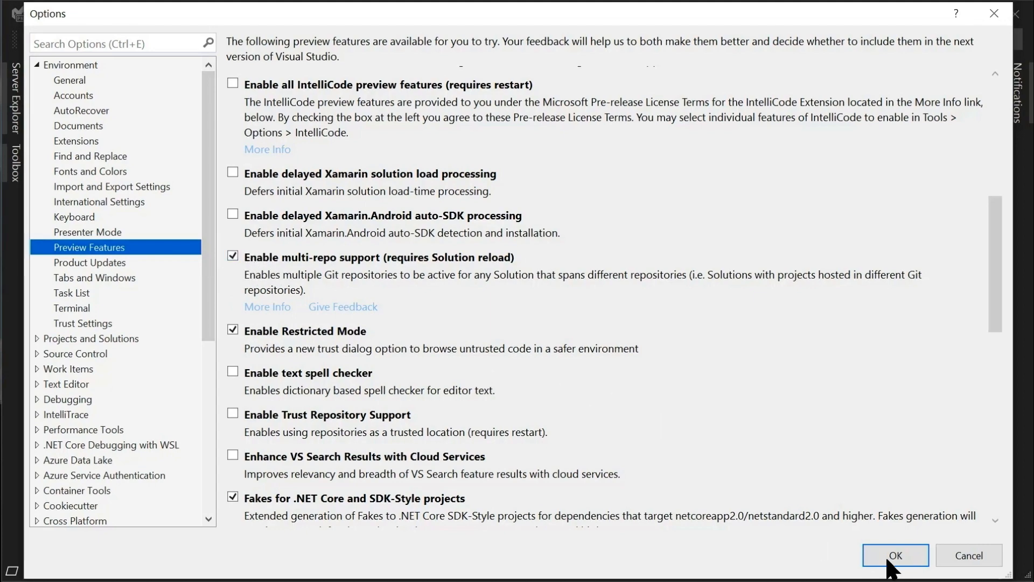
{"action": "left_click", "coordinate": [894, 554]}
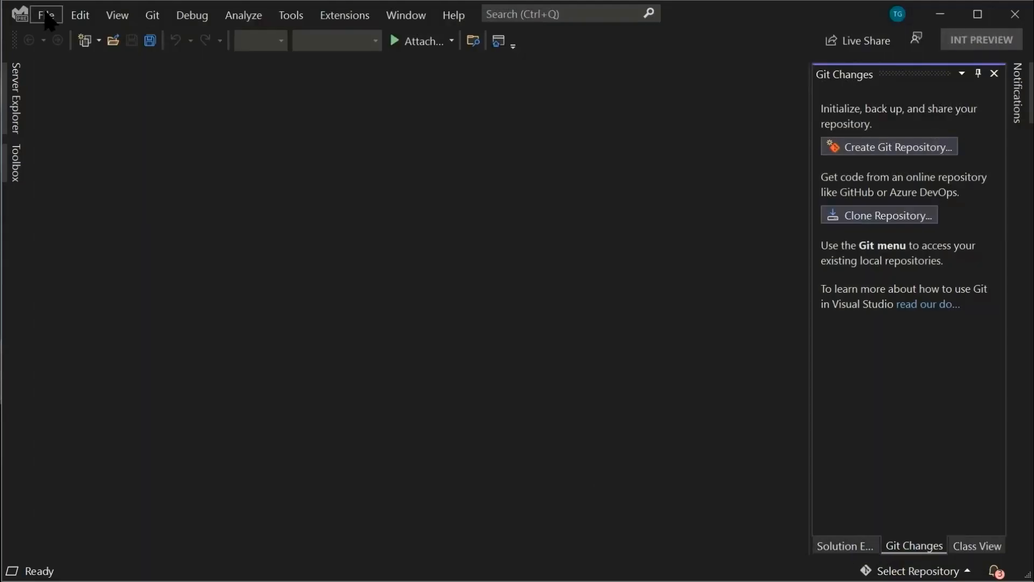
Open the pinned Multi-repo Calculator solution from the Start Window and select MathLib in Solution Explorer
{"action": "left_click", "coordinate": [45, 14]}
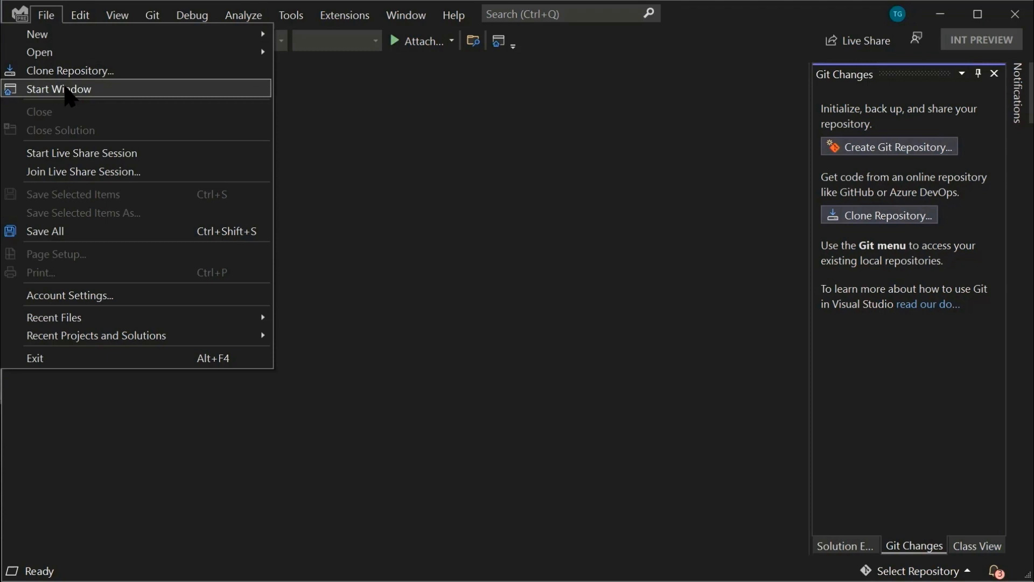
{"action": "left_click", "coordinate": [59, 88]}
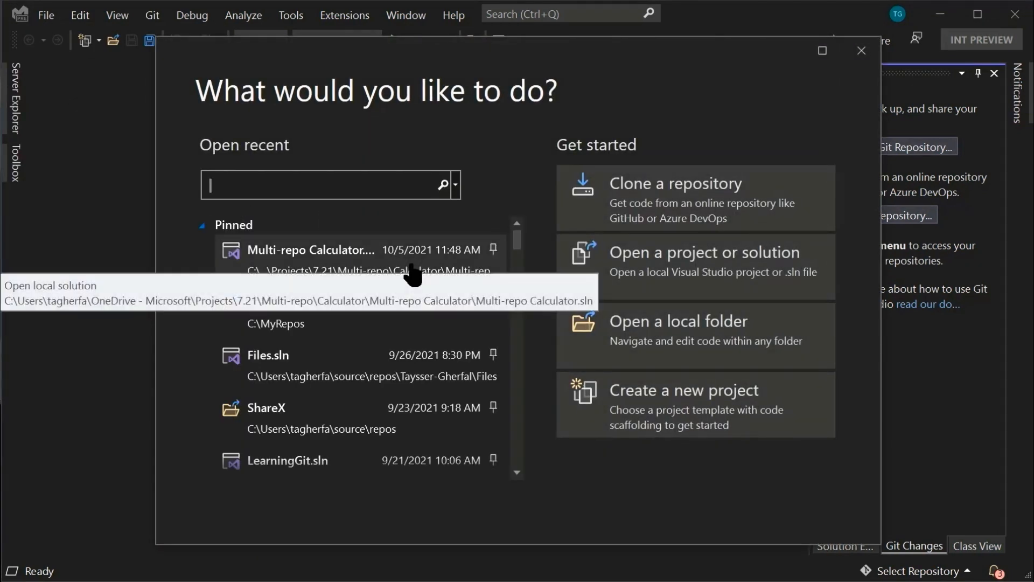
{"action": "left_click", "coordinate": [311, 250]}
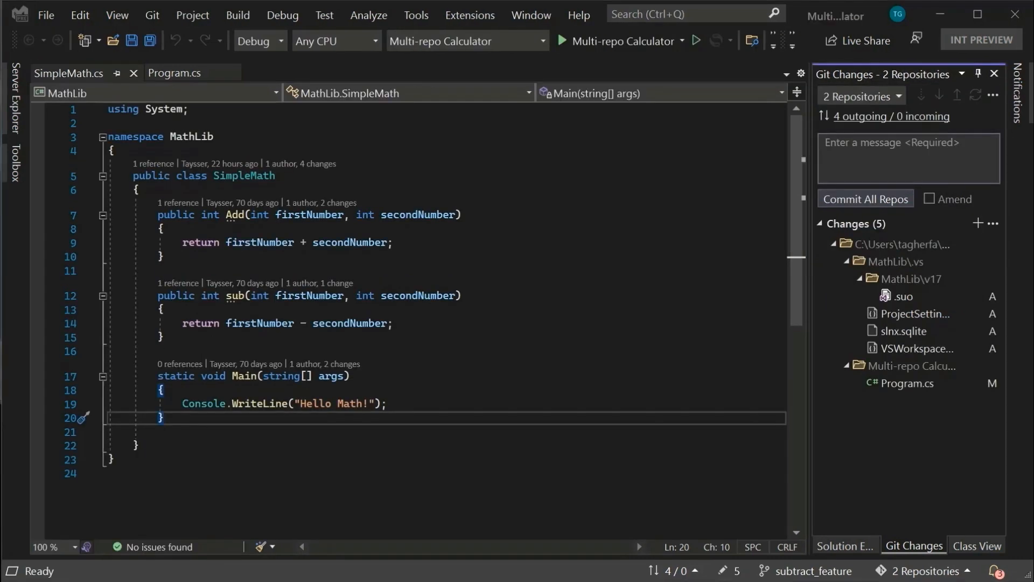
{"action": "left_click", "coordinate": [844, 546]}
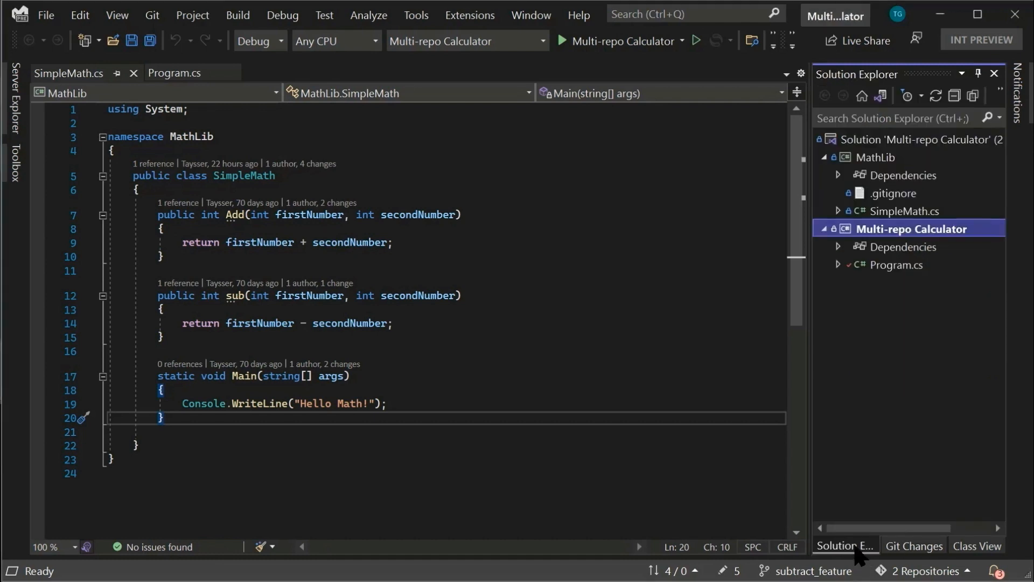
{"action": "left_click", "coordinate": [877, 157]}
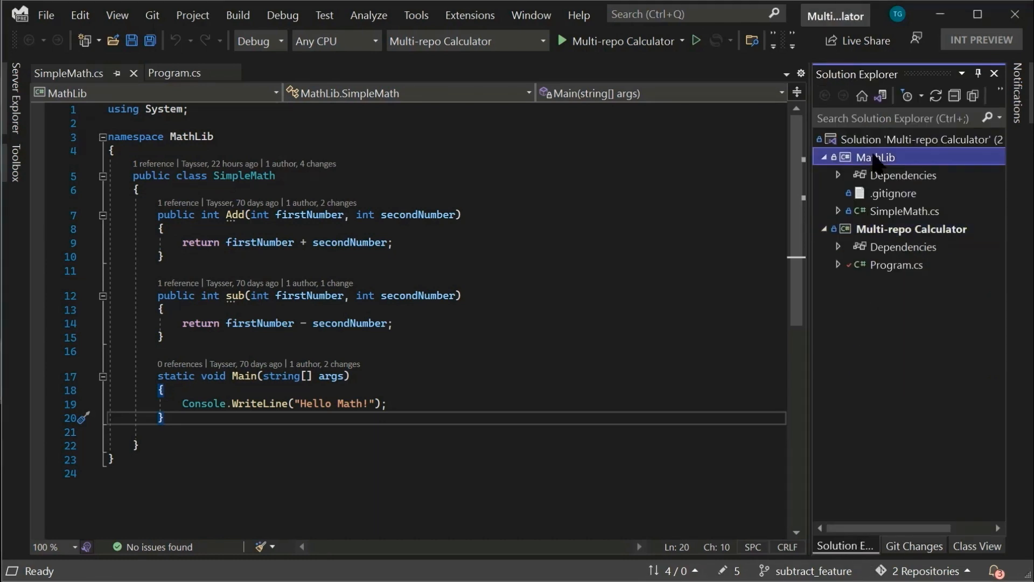
Open the Multi-repo Calculator project file that references MathLib from a separate folder
{"action": "double_click", "coordinate": [912, 228]}
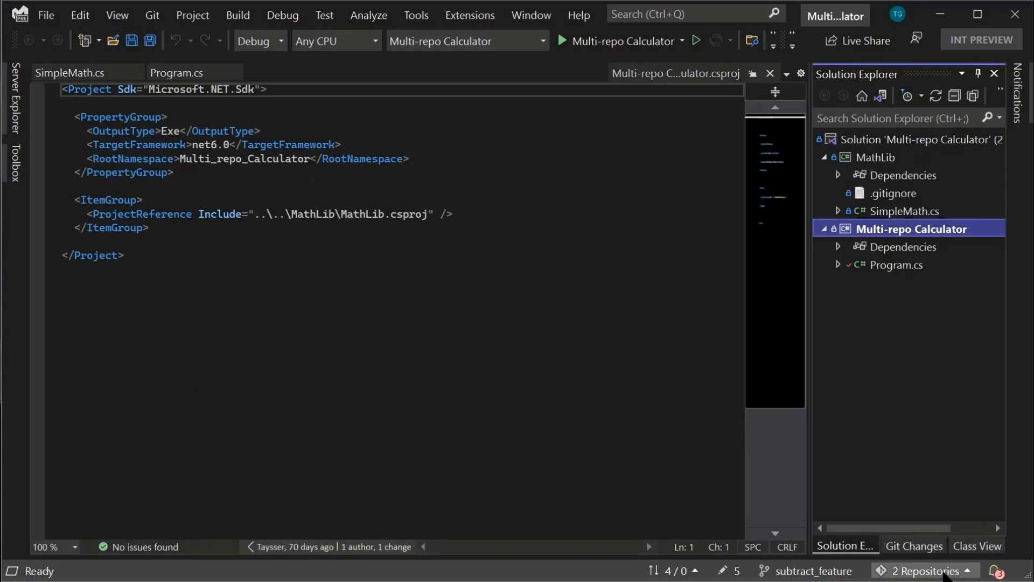
{"action": "mouse_move", "coordinate": [922, 571]}
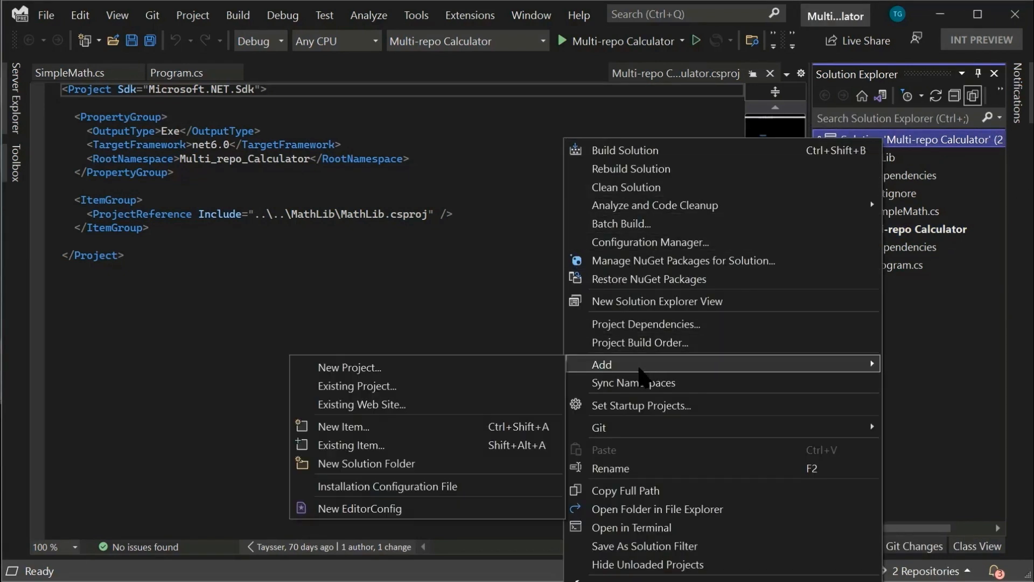
{"action": "mouse_move", "coordinate": [355, 386]}
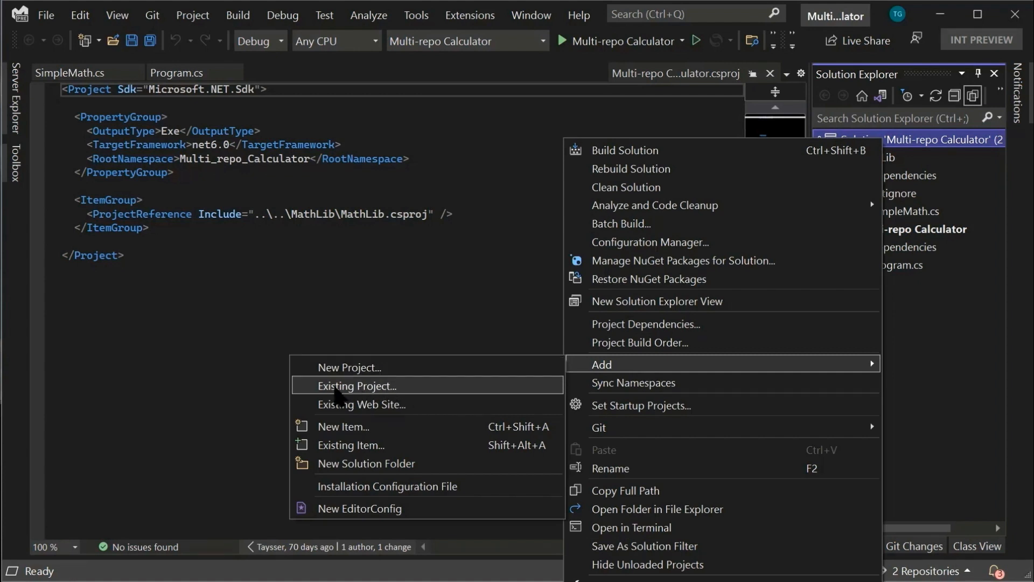
{"action": "mouse_move", "coordinate": [369, 388]}
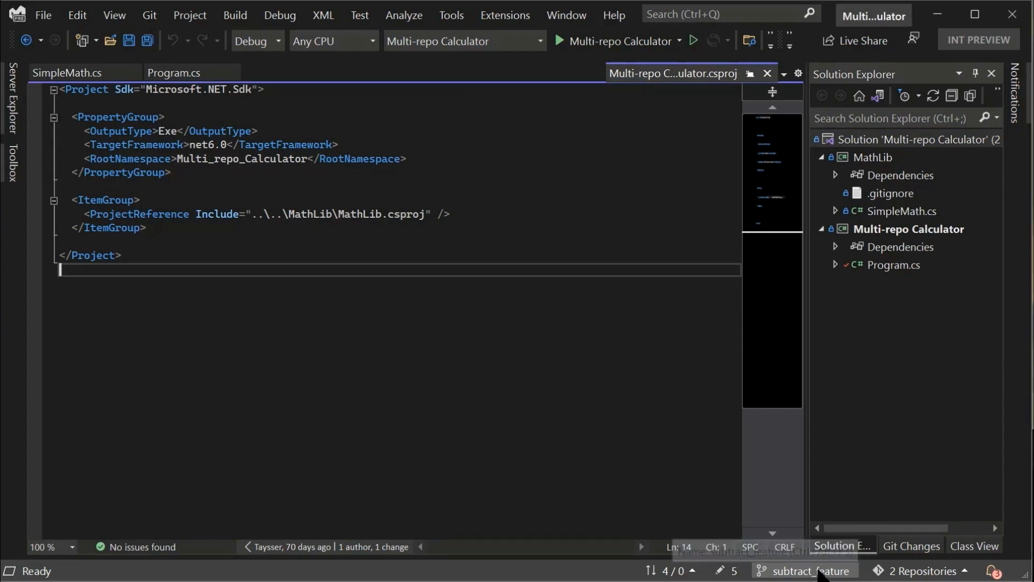
{"action": "left_click", "coordinate": [828, 571]}
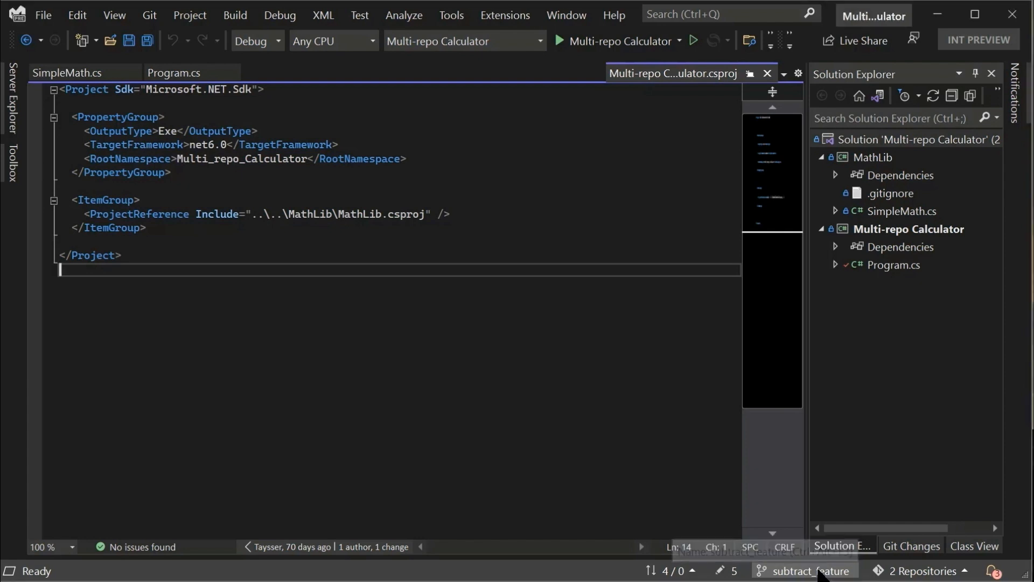
Browse the commit history of MathLib's master and other branch, then return to SimpleMath.cs
{"action": "left_click", "coordinate": [808, 571]}
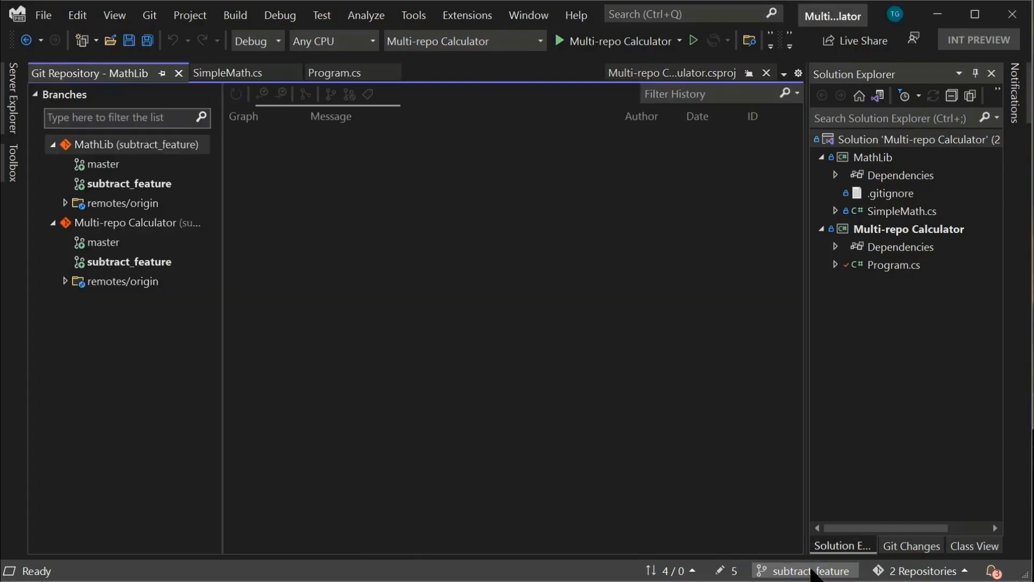
{"action": "left_click", "coordinate": [103, 164]}
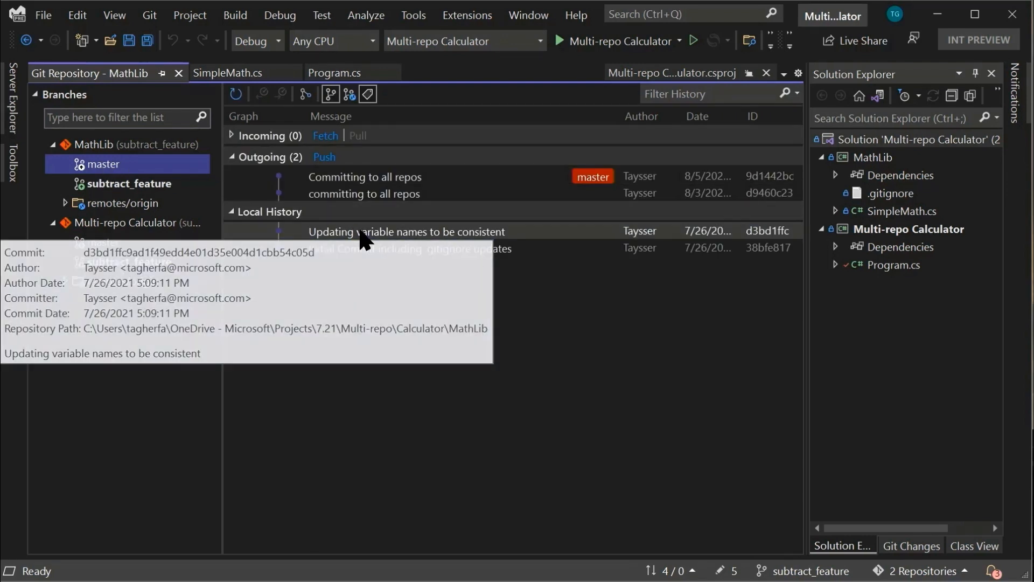
{"action": "left_click", "coordinate": [406, 231]}
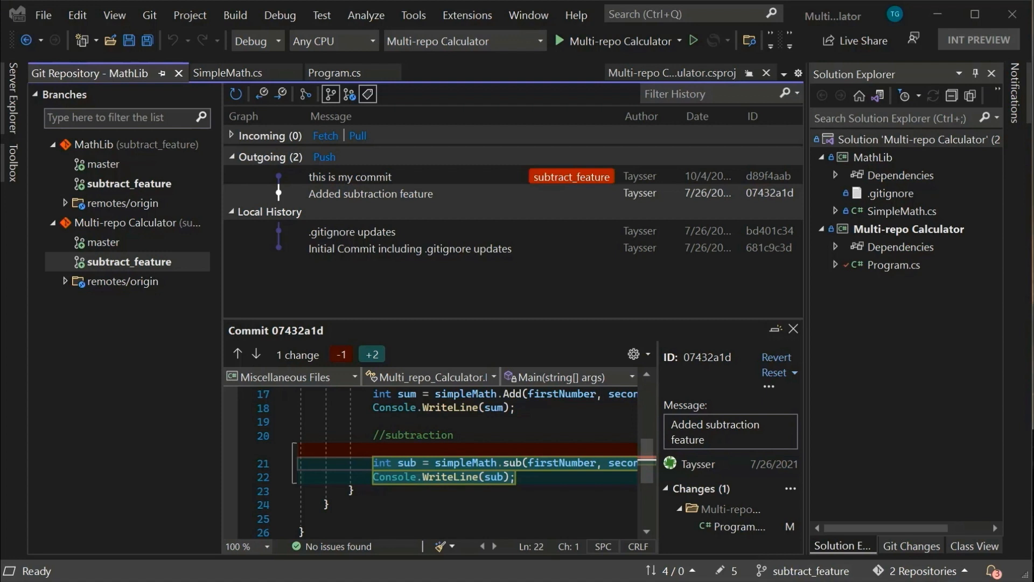
{"action": "mouse_move", "coordinate": [805, 123]}
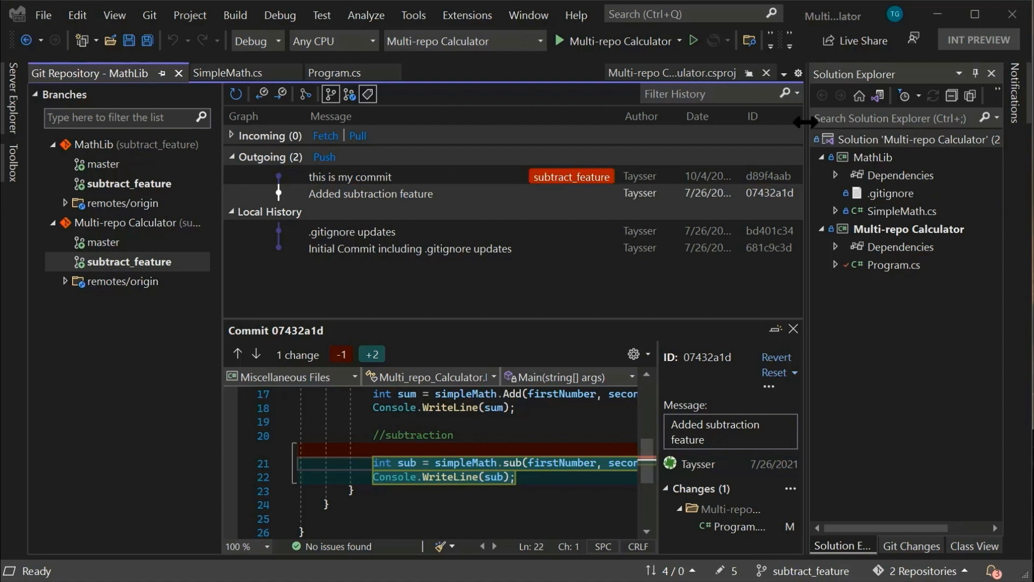
{"action": "mouse_move", "coordinate": [946, 198]}
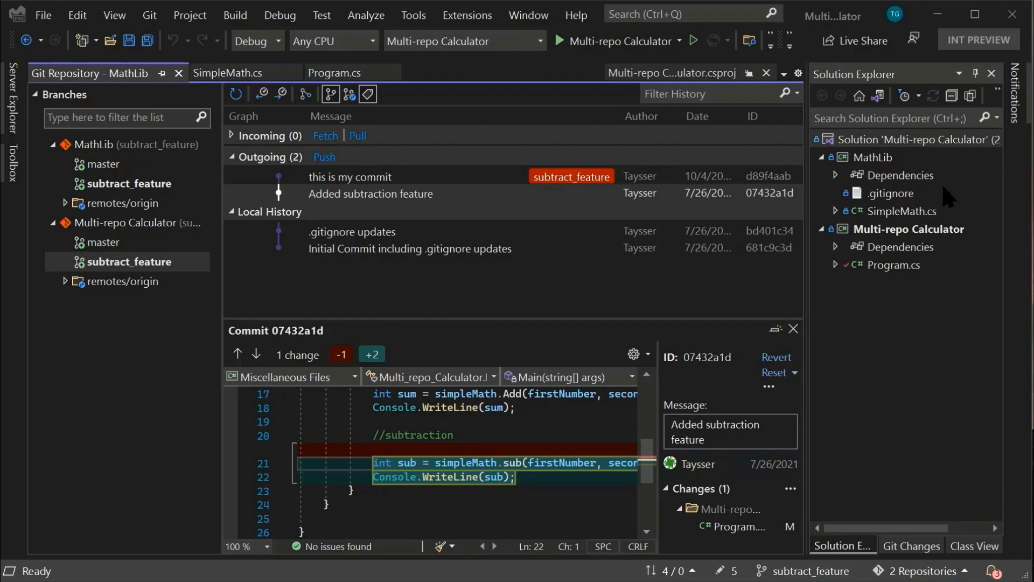
{"action": "mouse_move", "coordinate": [921, 220]}
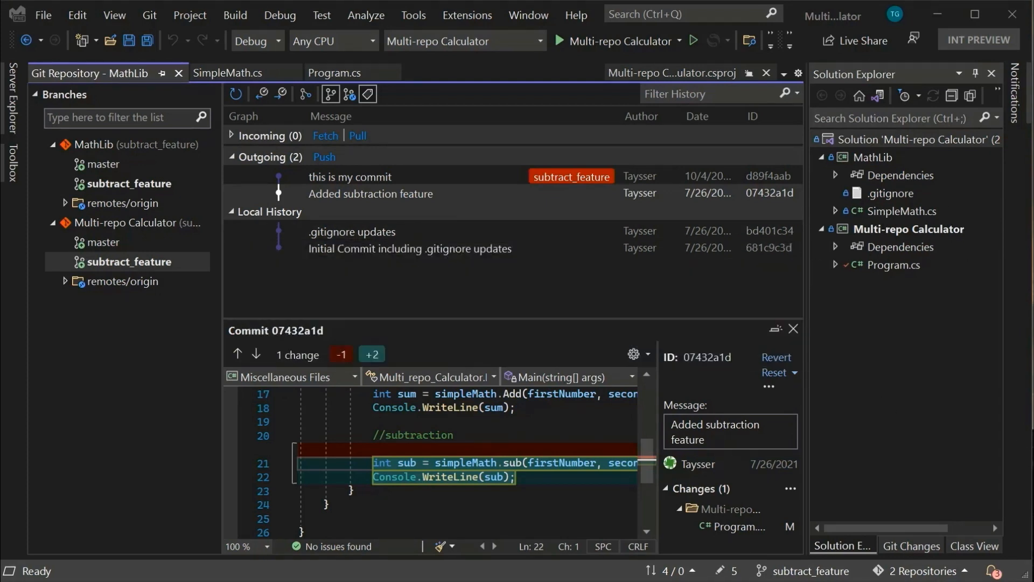
{"action": "left_click", "coordinate": [229, 72]}
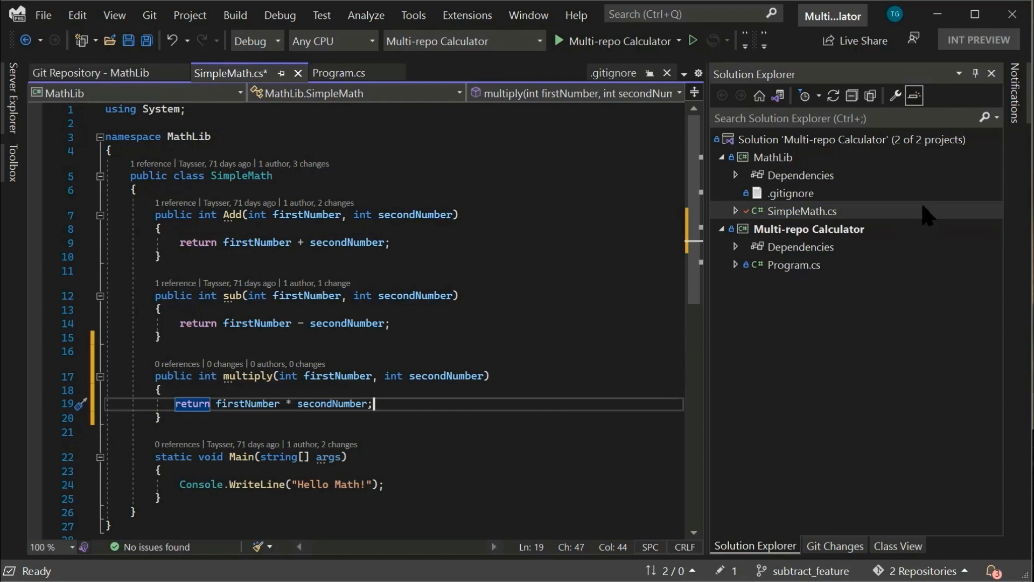
Open the calculator's Program.cs with the cursor after the subtraction output line
{"action": "left_click", "coordinate": [794, 265]}
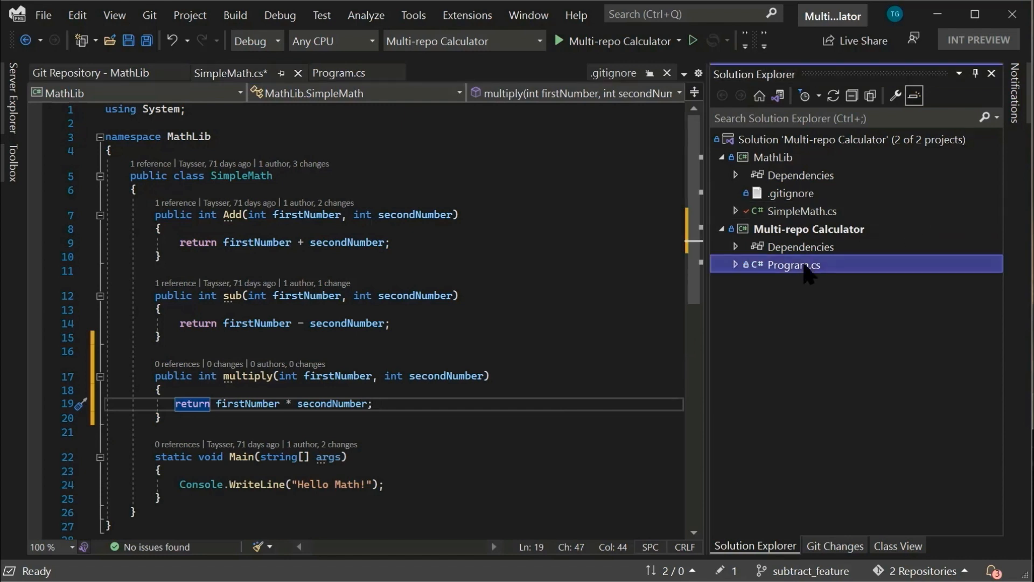
{"action": "left_click", "coordinate": [340, 72]}
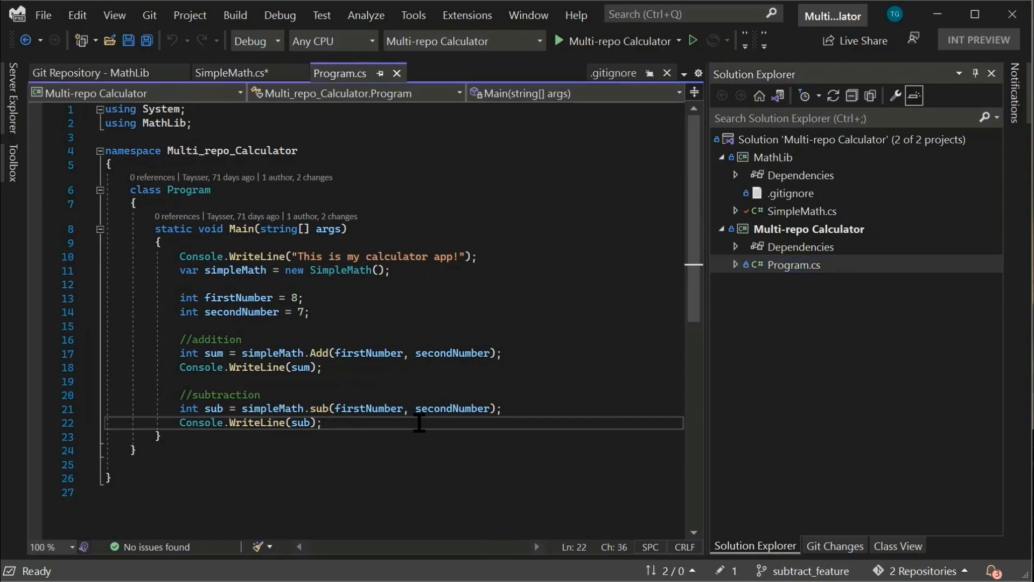
{"action": "left_click", "coordinate": [834, 546]}
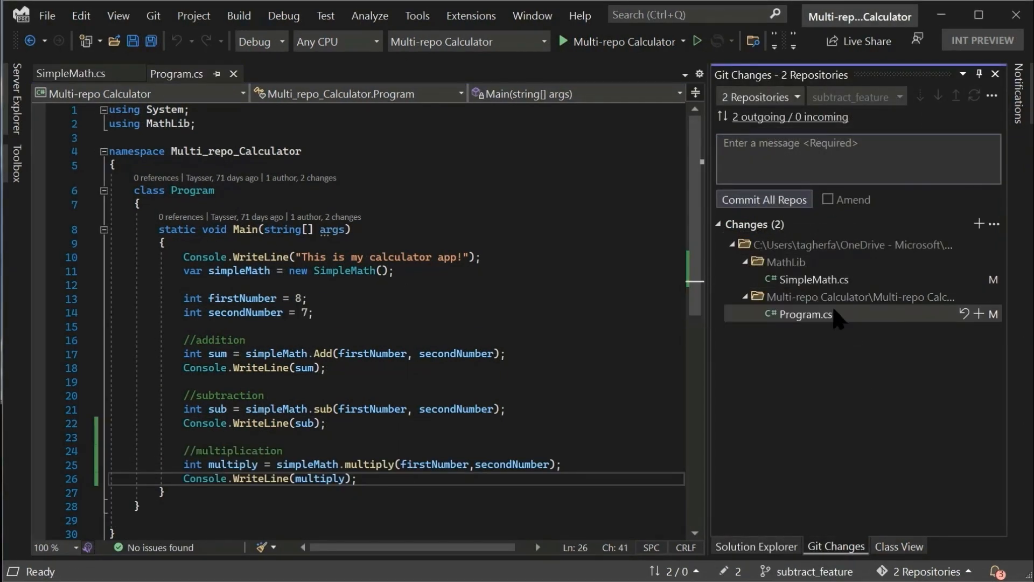
{"action": "mouse_move", "coordinate": [781, 261]}
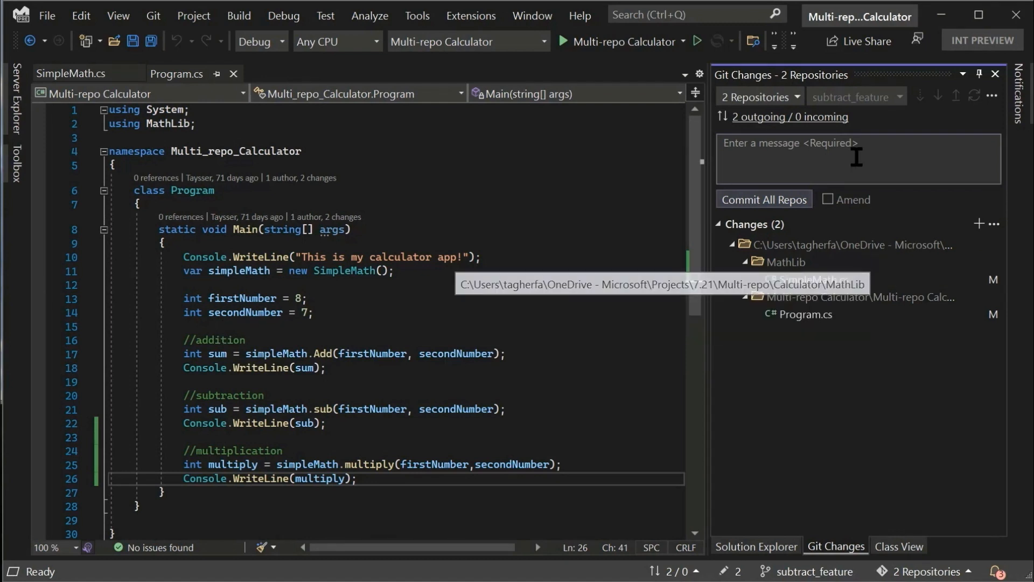
{"action": "left_click", "coordinate": [758, 97]}
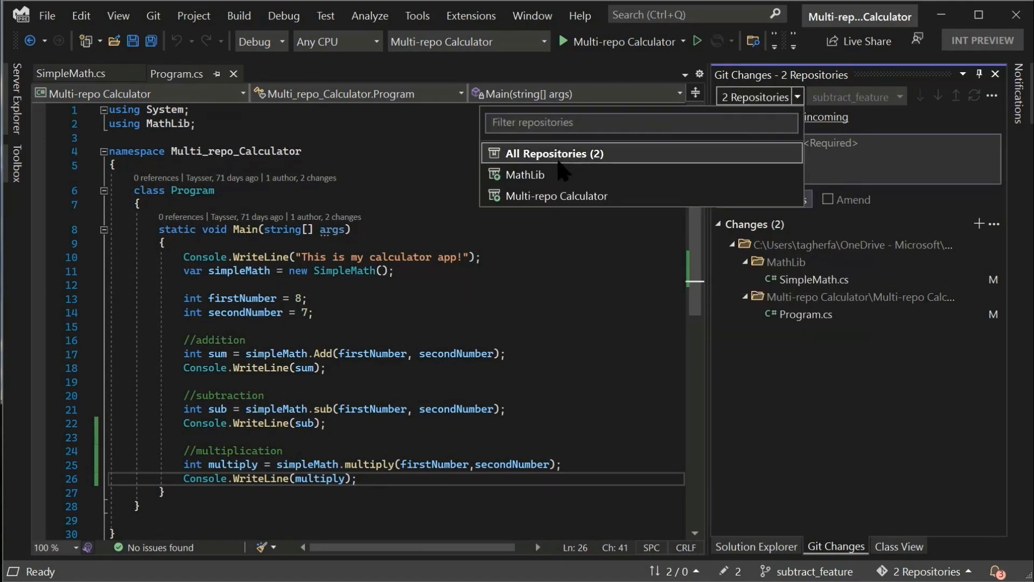
{"action": "left_click", "coordinate": [525, 173]}
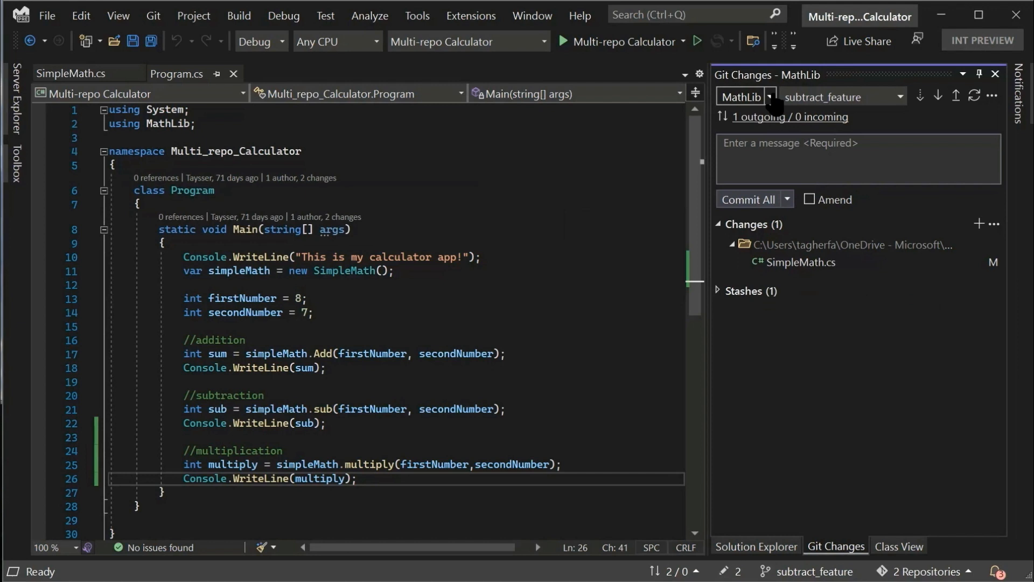
{"action": "left_click", "coordinate": [742, 97]}
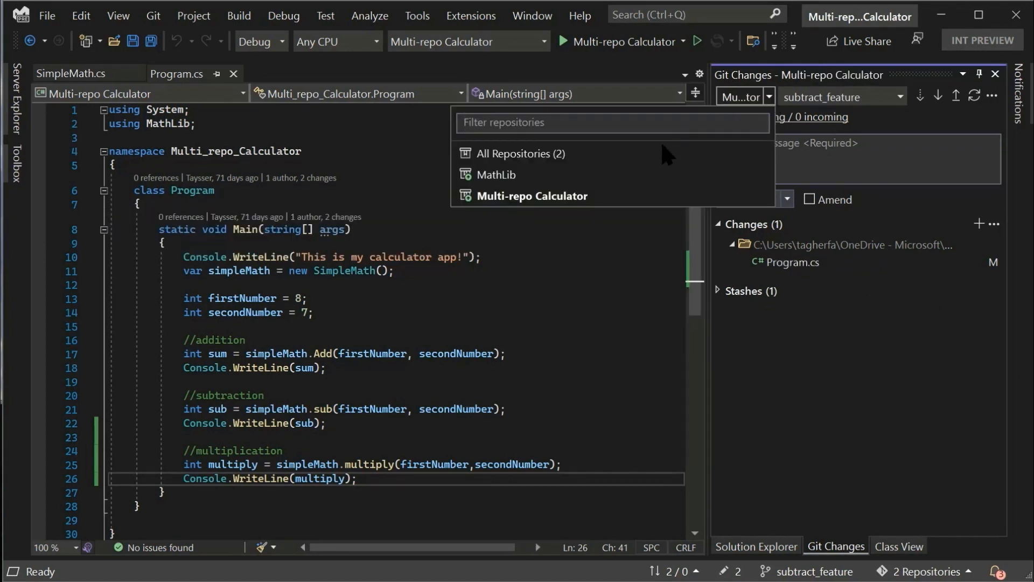
{"action": "left_click", "coordinate": [520, 153]}
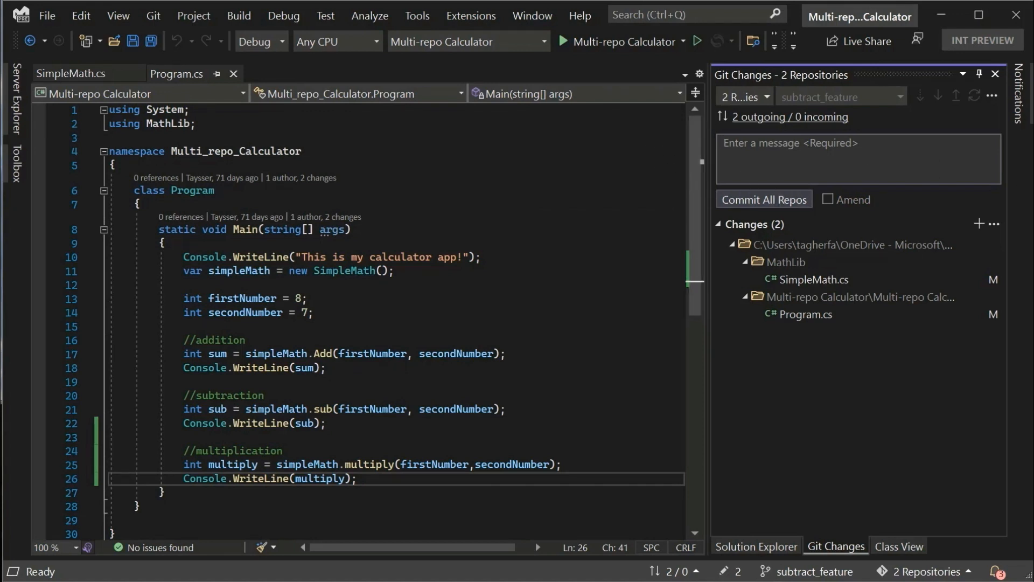
Commit all repositories with the message 'Adding a multiplication functionality'
{"action": "type", "text": "Adding a multiplication functionality"}
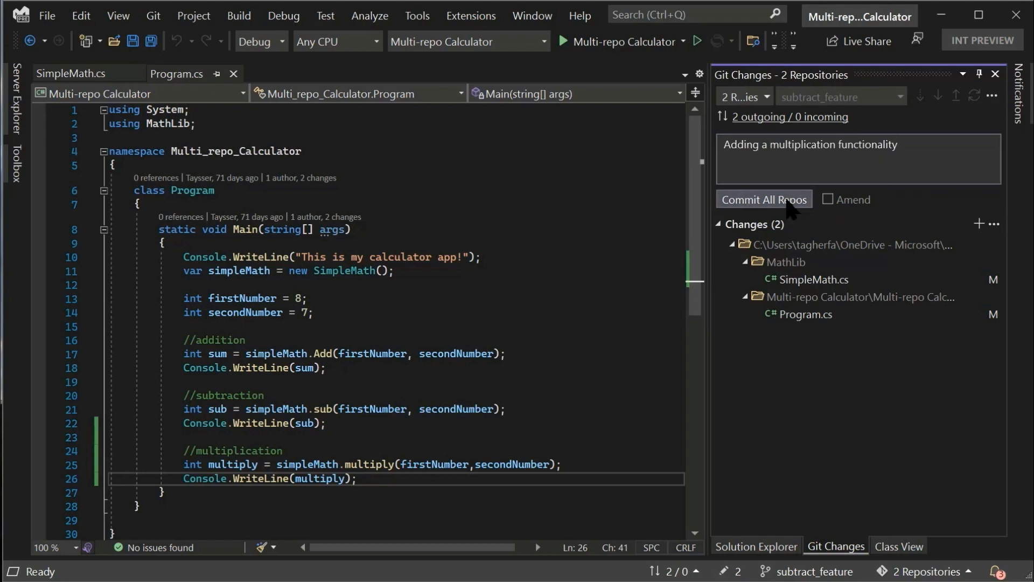
{"action": "left_click", "coordinate": [763, 200]}
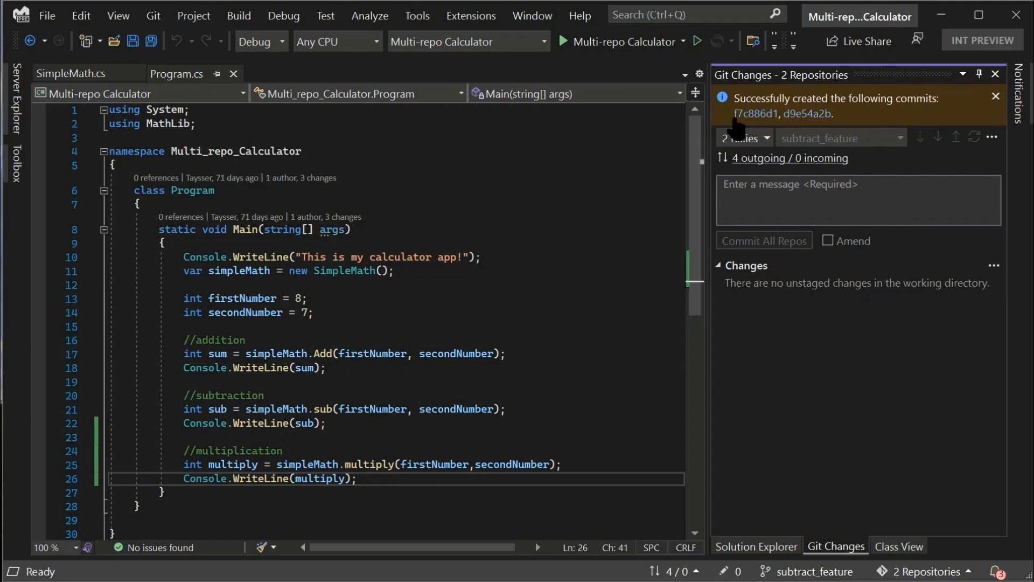
{"action": "mouse_move", "coordinate": [795, 171]}
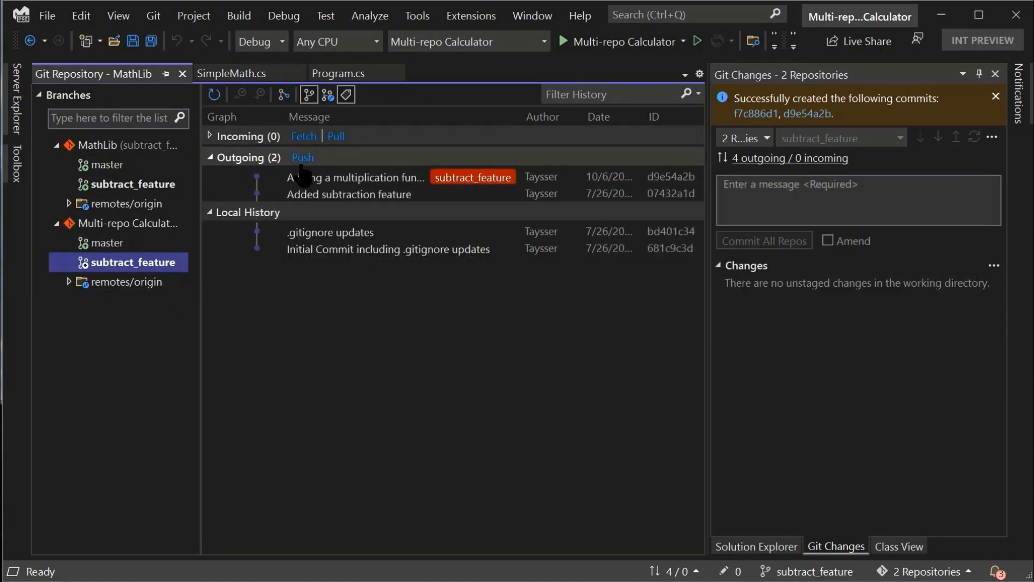
Push MathLib's outgoing commits to the remote subtract_feature branch
{"action": "left_click", "coordinate": [995, 97]}
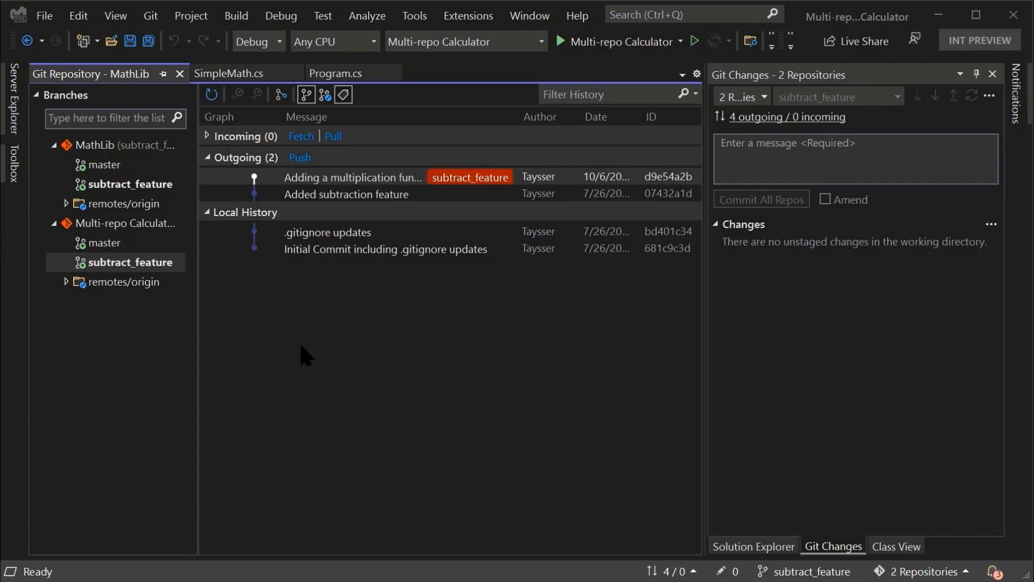
{"action": "mouse_move", "coordinate": [300, 158]}
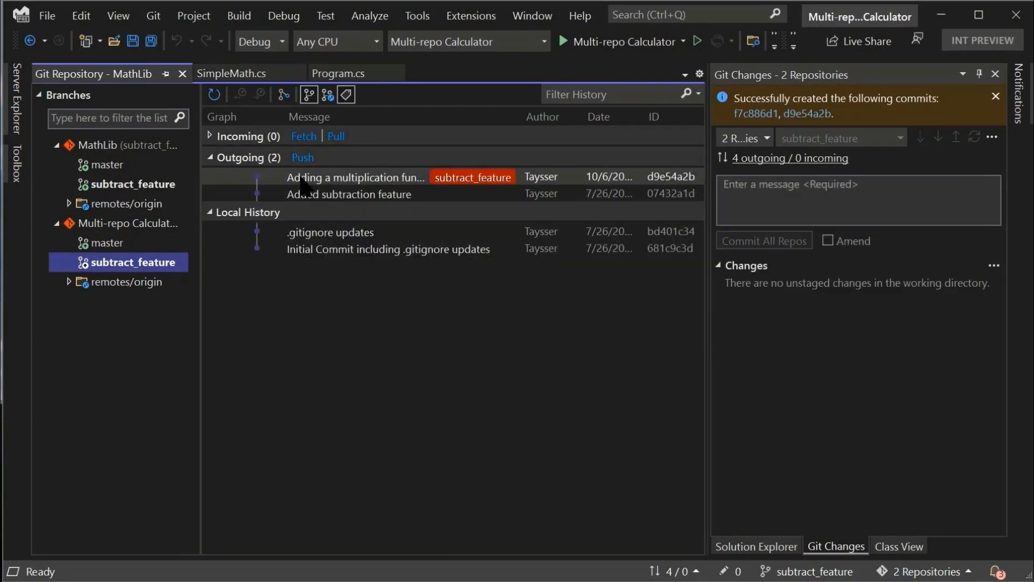
{"action": "left_click", "coordinate": [996, 96]}
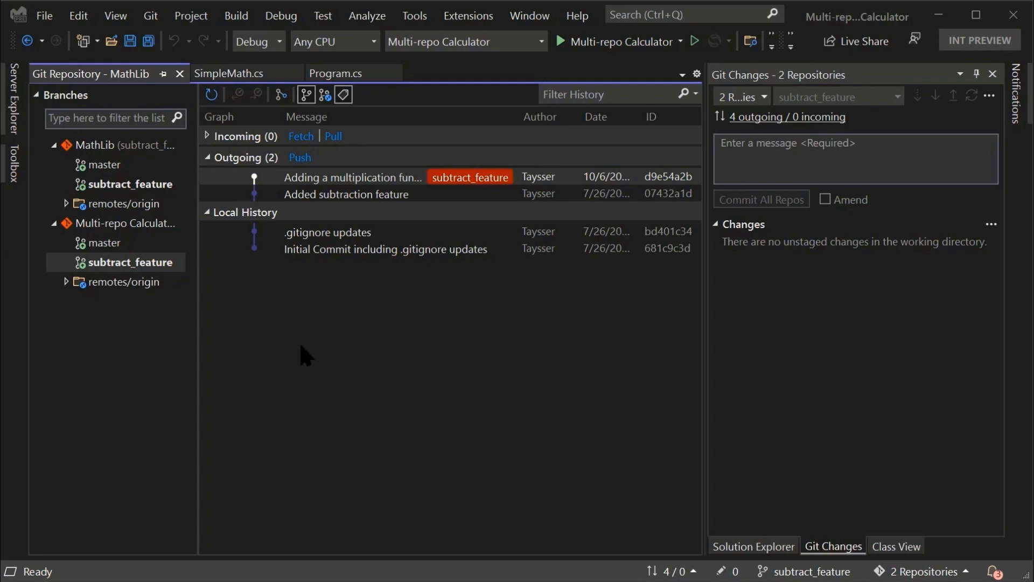
{"action": "left_click", "coordinate": [300, 156]}
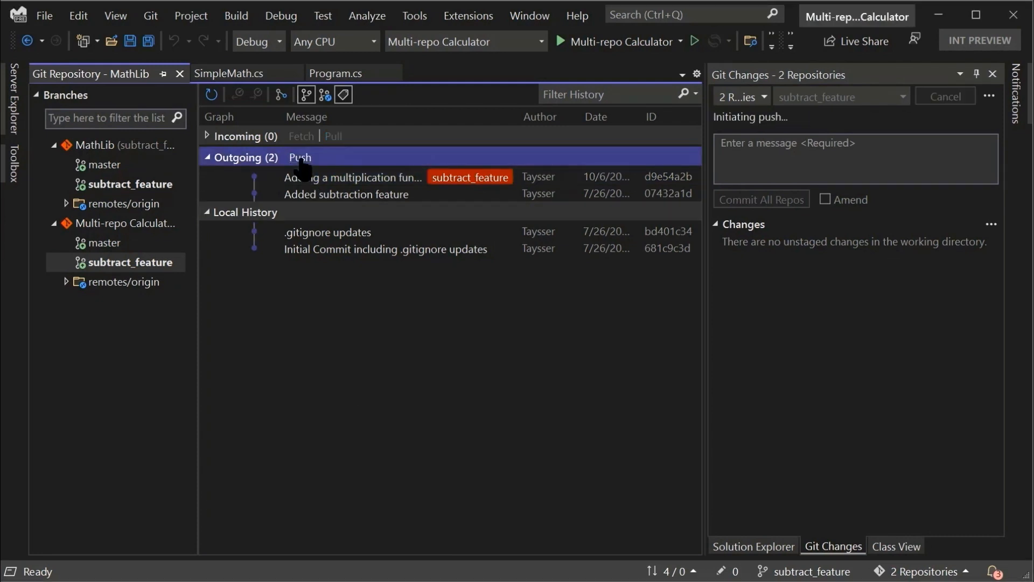
{"action": "left_click", "coordinate": [299, 156]}
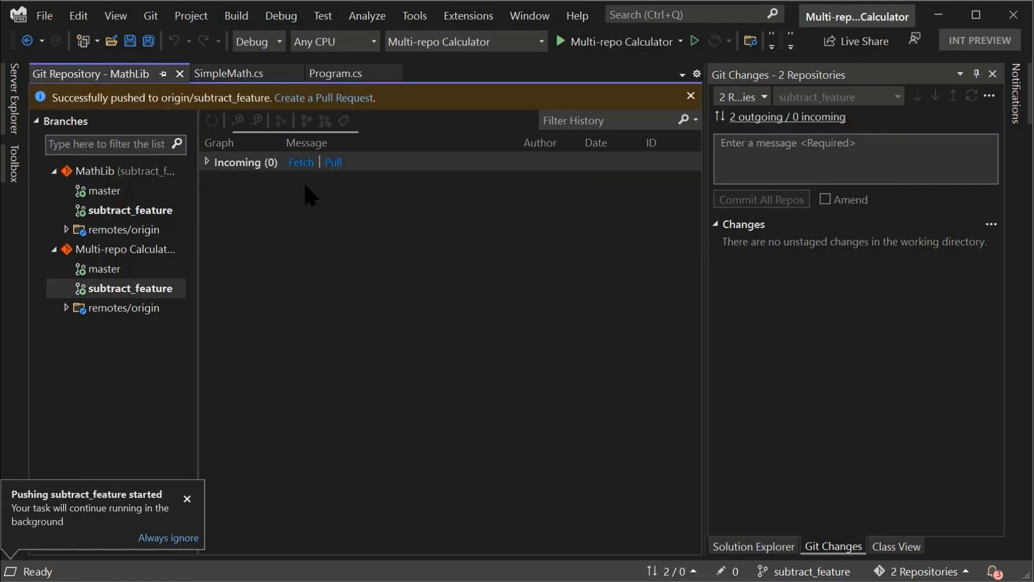
{"action": "left_click", "coordinate": [211, 121]}
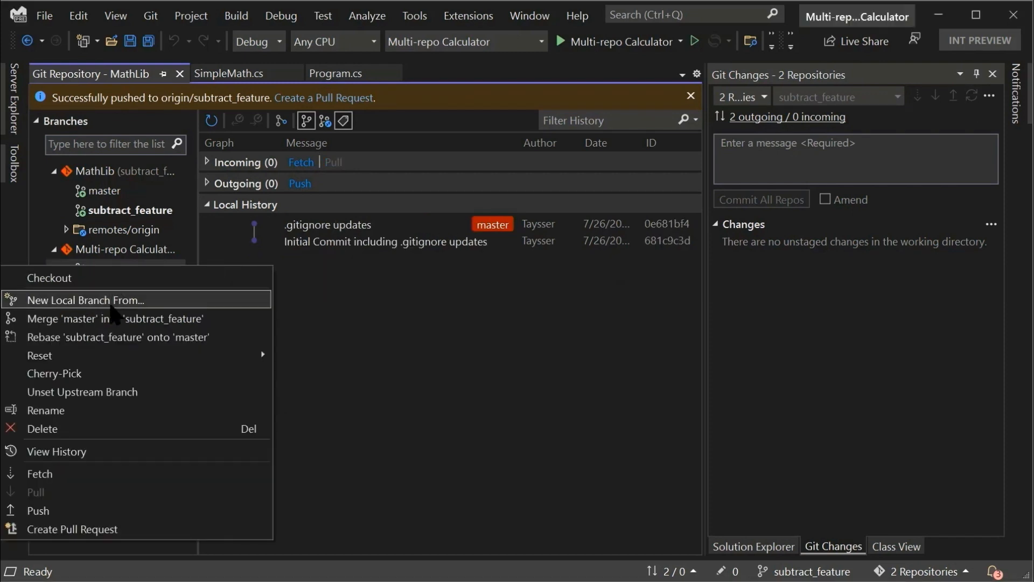
{"action": "mouse_move", "coordinate": [97, 280]}
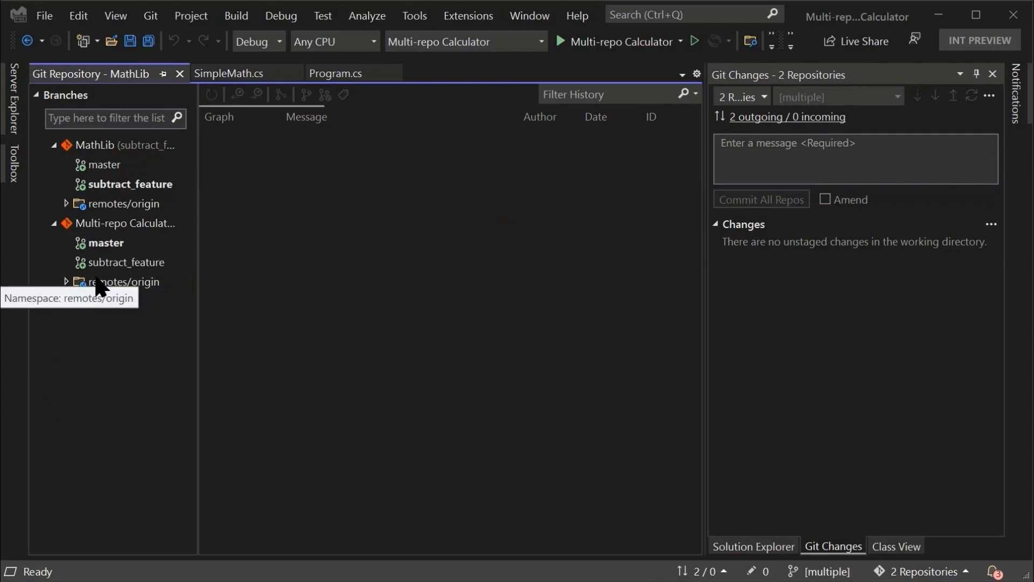
View Multi-repo Calculator's master branch history and filter Git Changes to MathLib only
{"action": "left_click", "coordinate": [103, 242]}
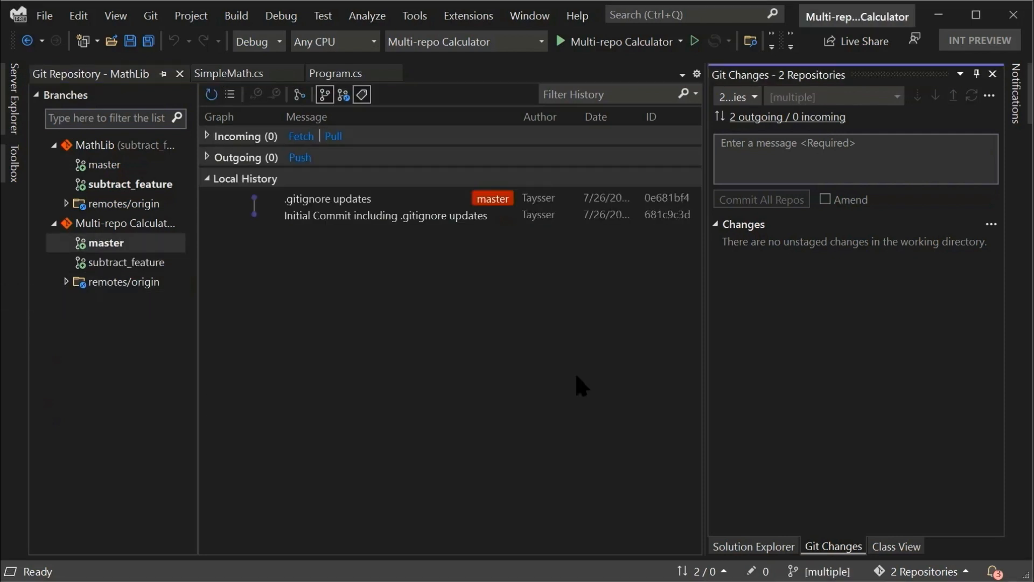
{"action": "left_click", "coordinate": [752, 97]}
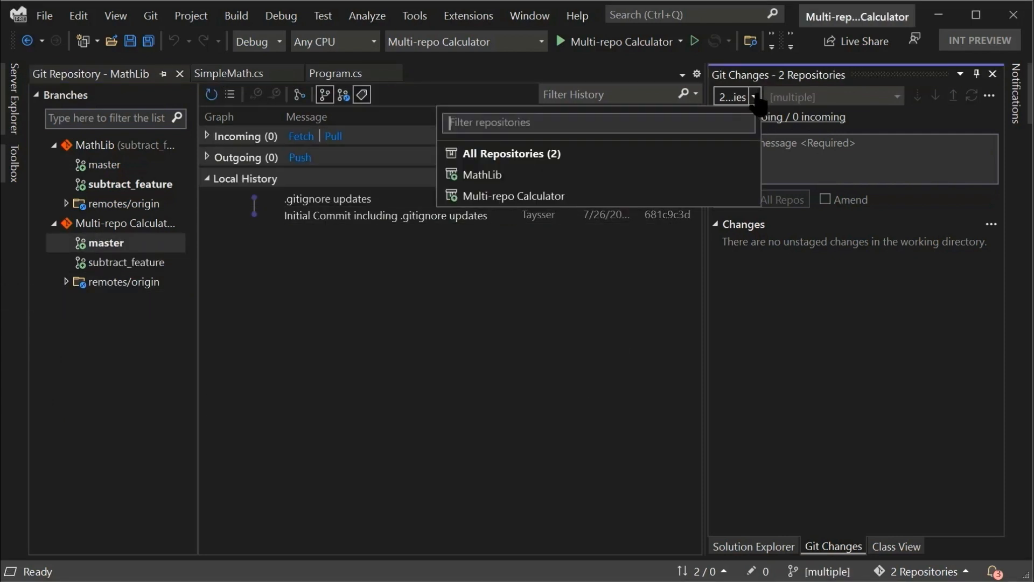
{"action": "left_click", "coordinate": [484, 174]}
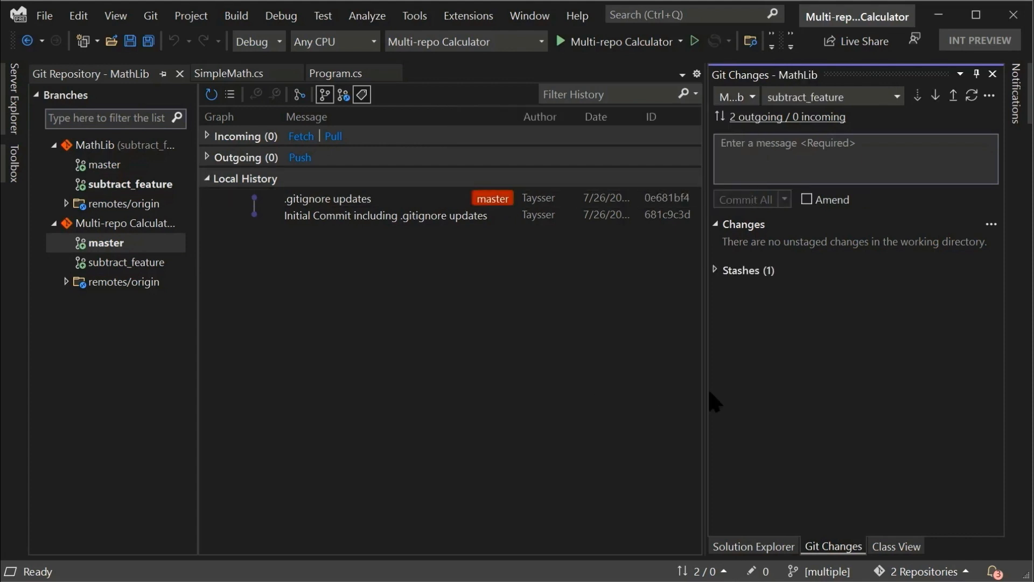
{"action": "mouse_move", "coordinate": [953, 95]}
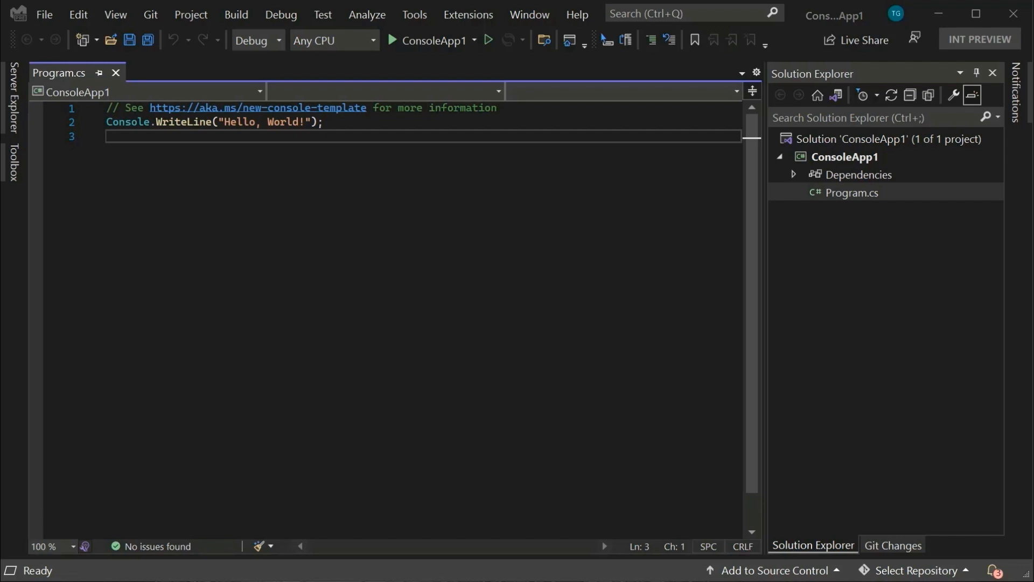
{"action": "mouse_move", "coordinate": [769, 569]}
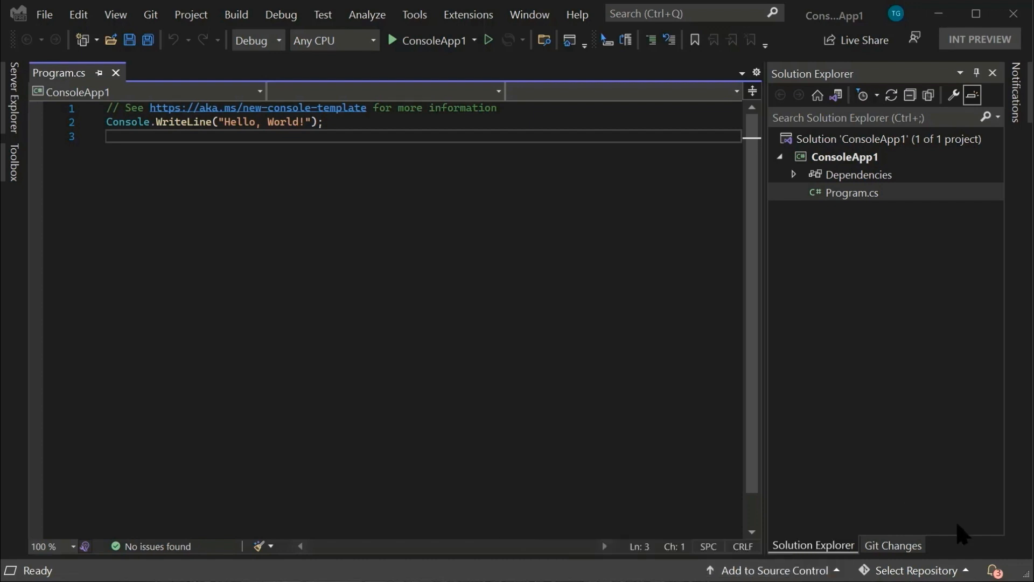
Check ConsoleApp1's version control status and begin creating its Git repository
{"action": "left_click", "coordinate": [891, 544]}
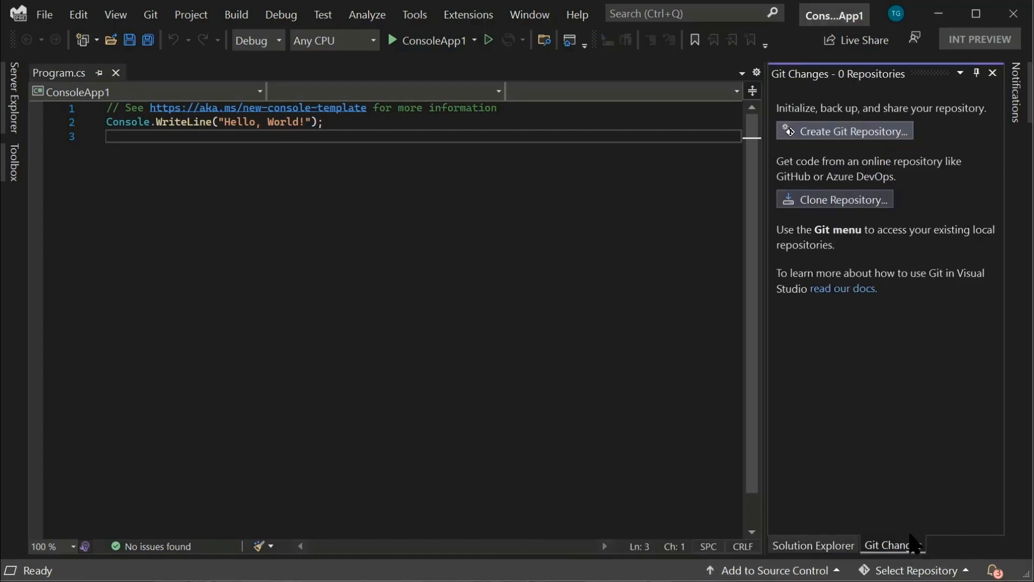
{"action": "mouse_move", "coordinate": [848, 141]}
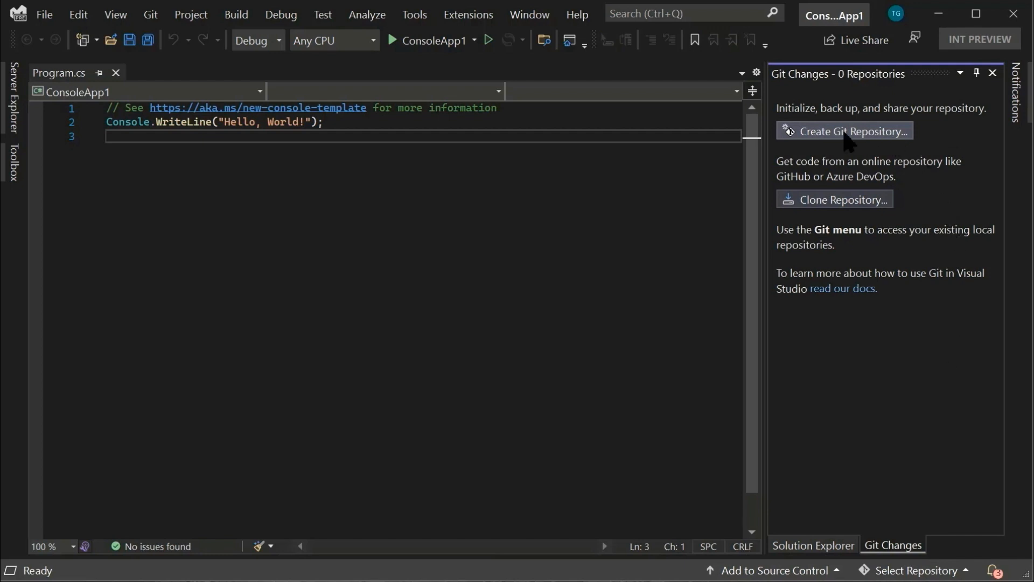
{"action": "mouse_move", "coordinate": [879, 144]}
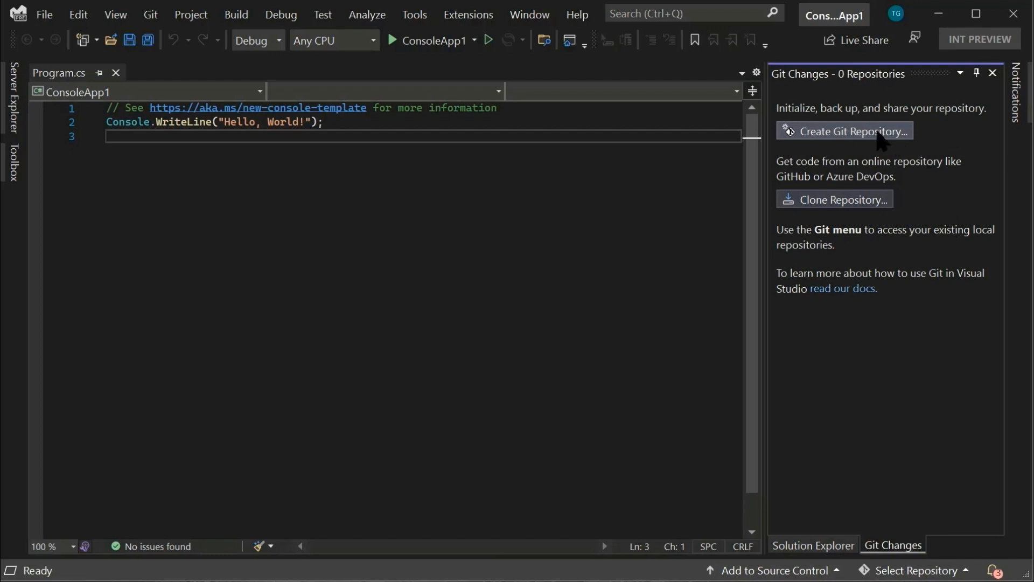
{"action": "mouse_move", "coordinate": [897, 142]}
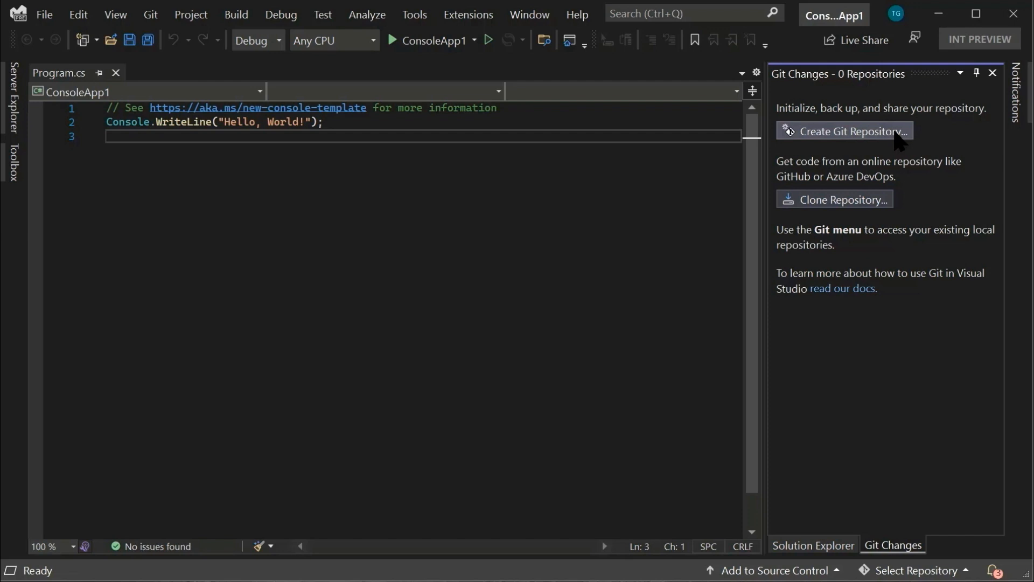
{"action": "mouse_move", "coordinate": [917, 330]}
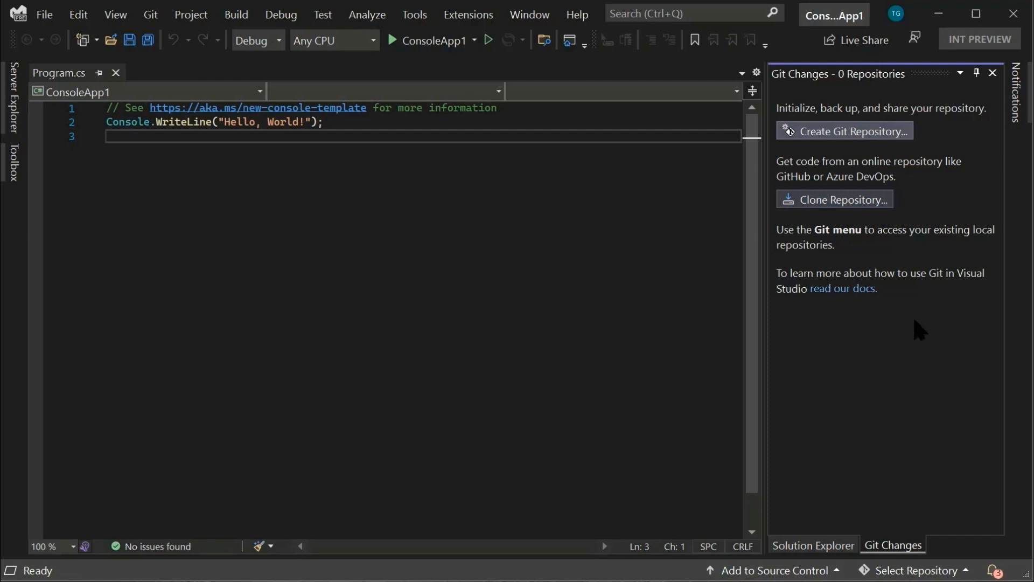
{"action": "mouse_move", "coordinate": [875, 305]}
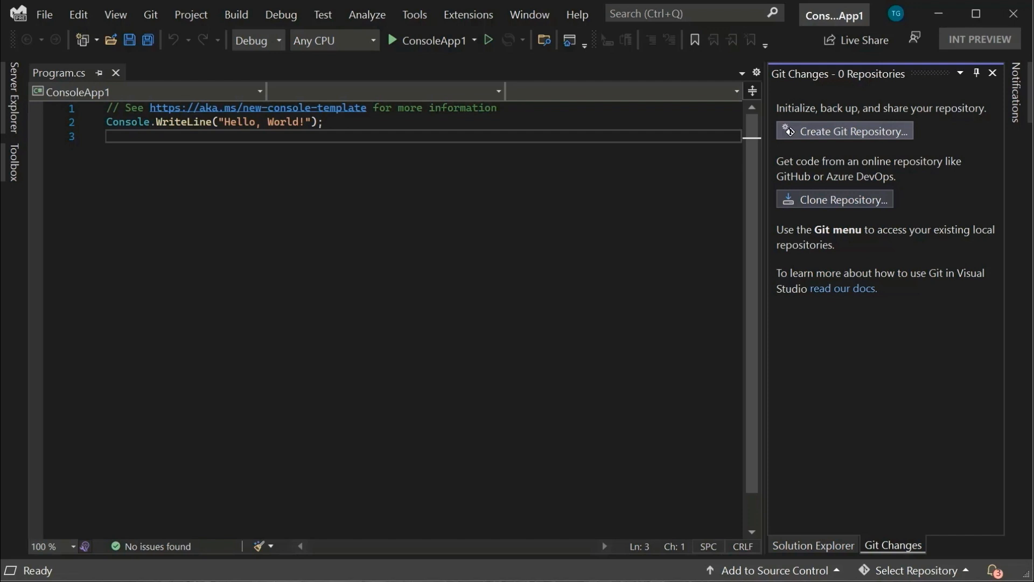
{"action": "mouse_move", "coordinate": [910, 136]}
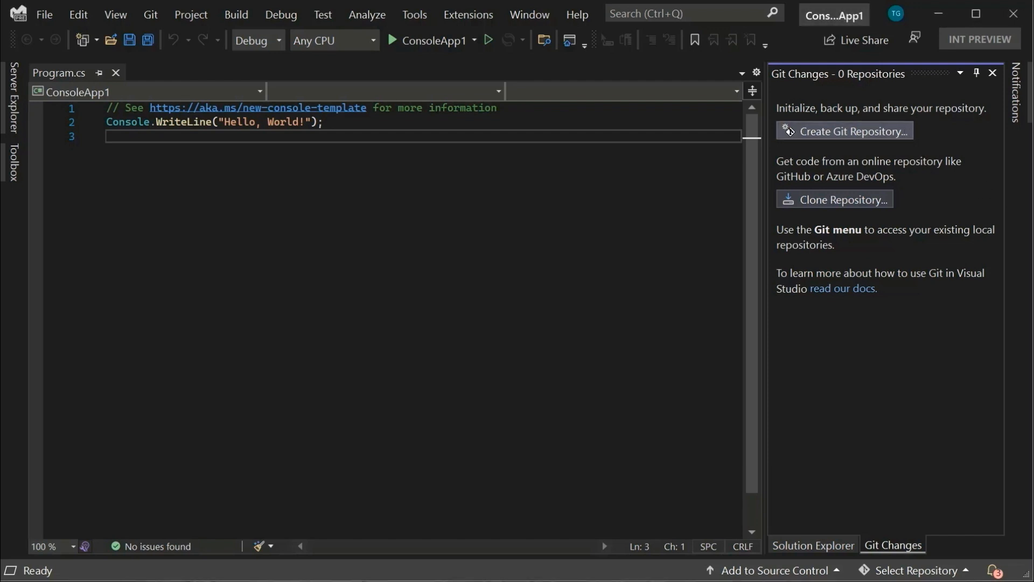
{"action": "mouse_move", "coordinate": [912, 135]}
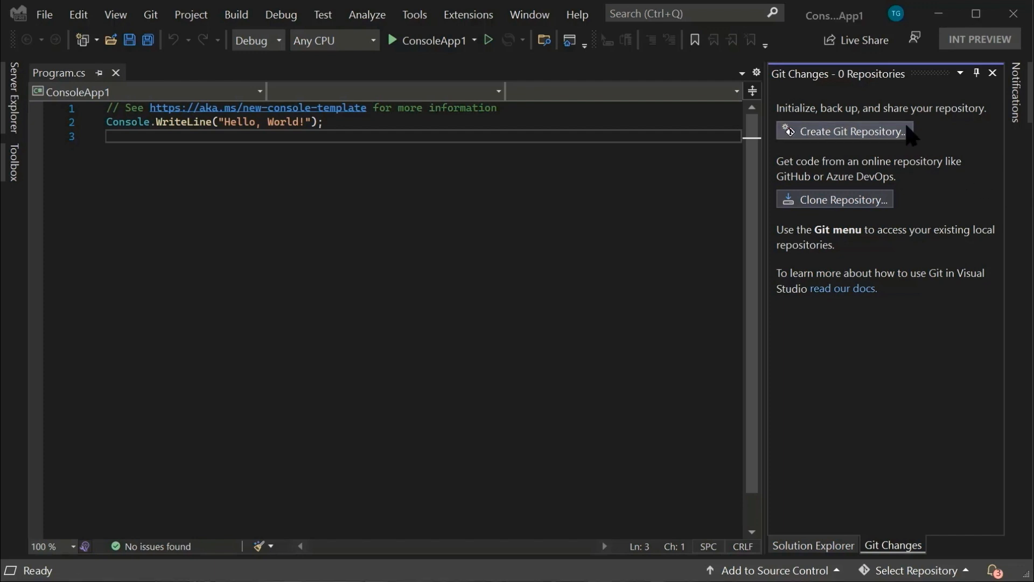
{"action": "mouse_move", "coordinate": [914, 155]}
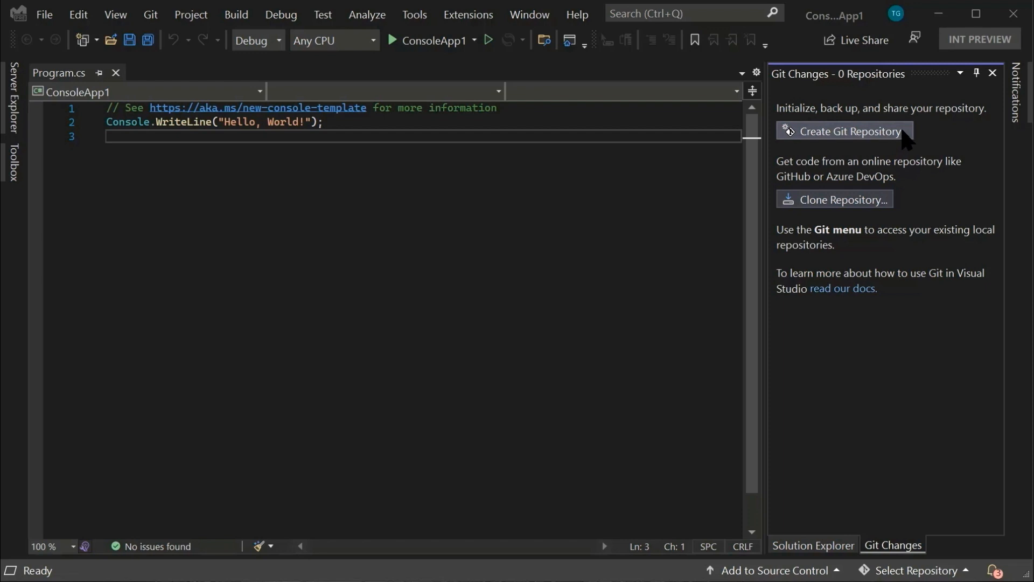
{"action": "left_click", "coordinate": [849, 130]}
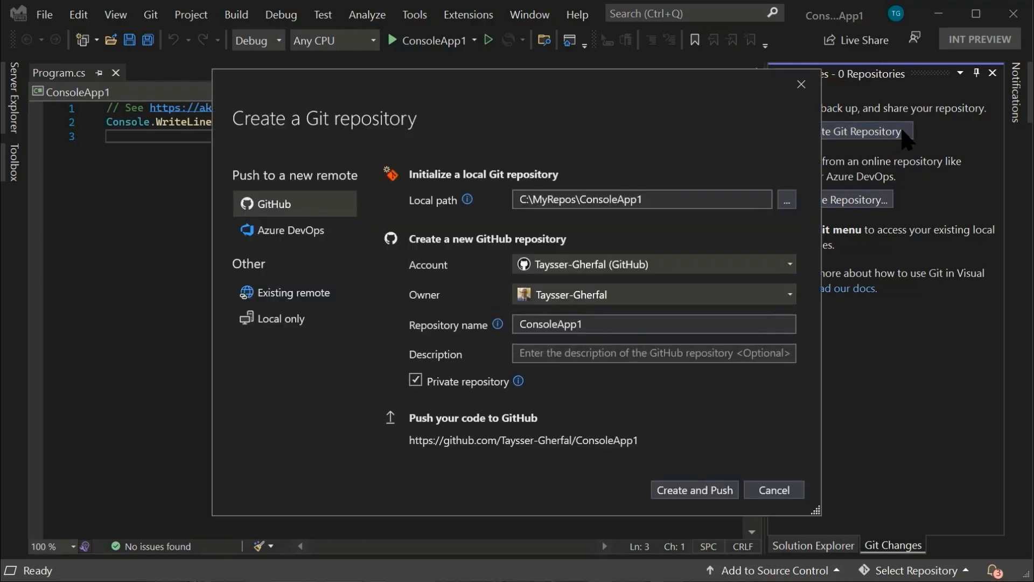
{"action": "mouse_move", "coordinate": [780, 389]}
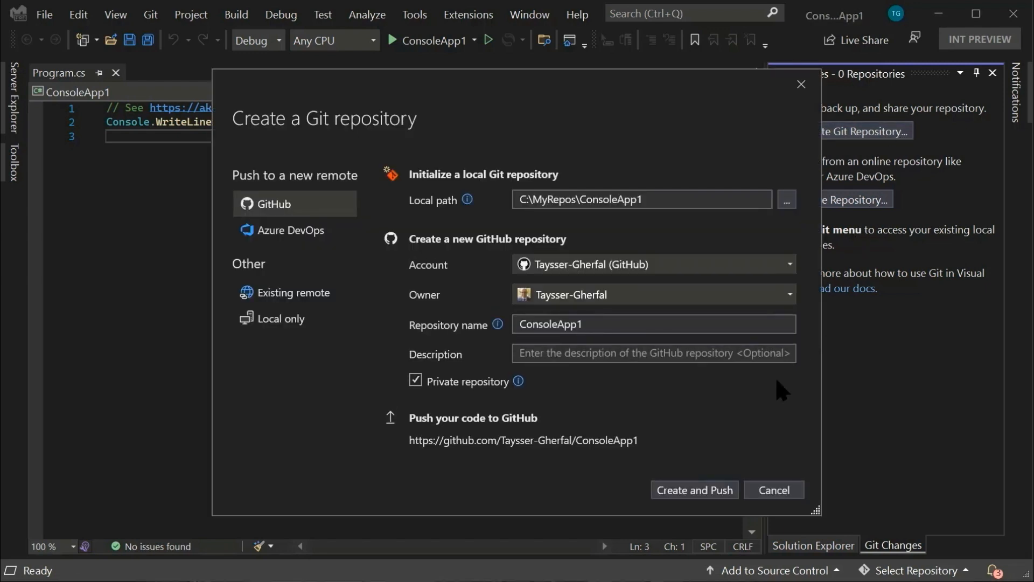
{"action": "mouse_move", "coordinate": [658, 376]}
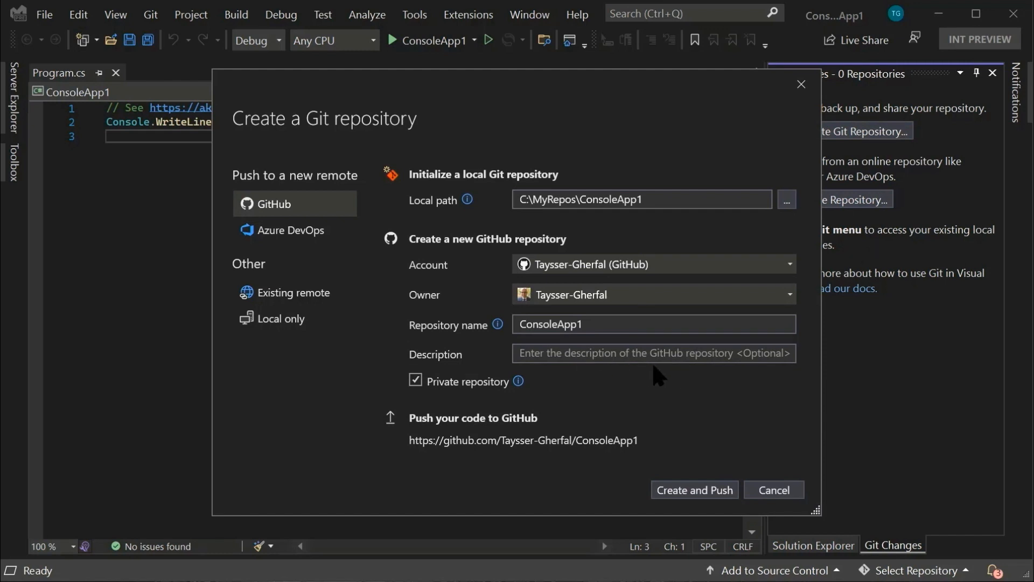
{"action": "mouse_move", "coordinate": [718, 474]}
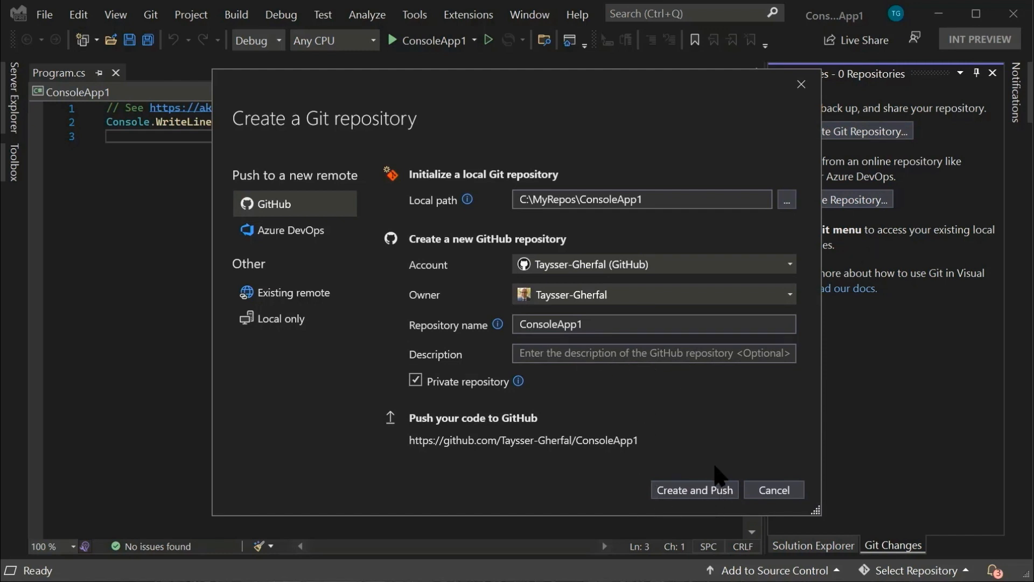
{"action": "mouse_move", "coordinate": [676, 508]}
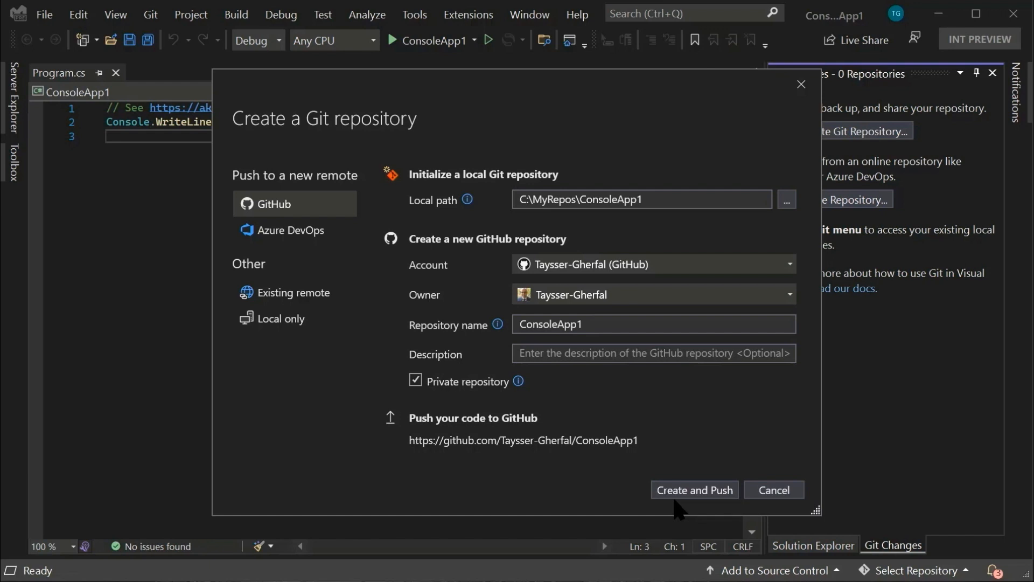
{"action": "mouse_move", "coordinate": [394, 450]}
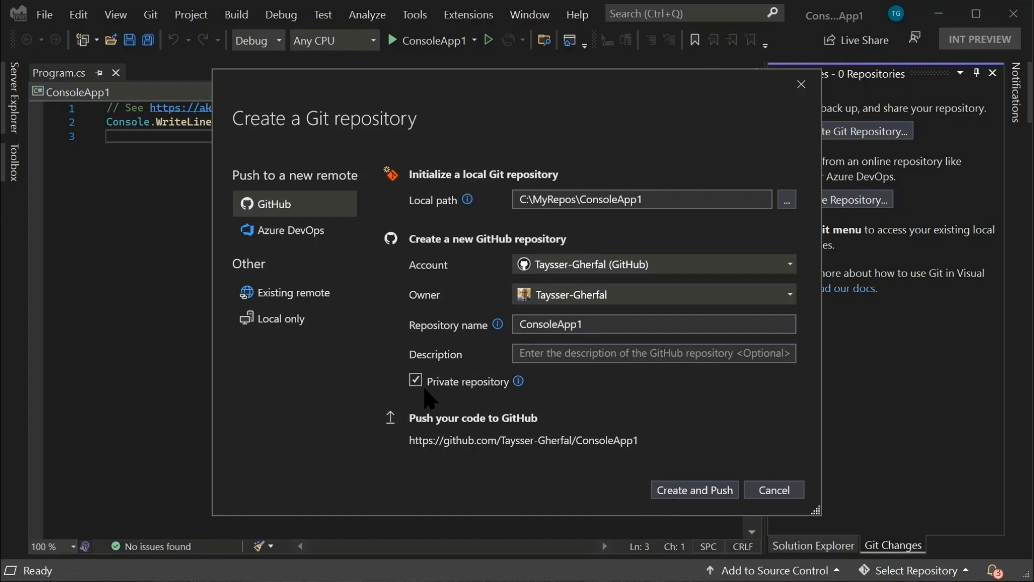
{"action": "mouse_move", "coordinate": [425, 395]}
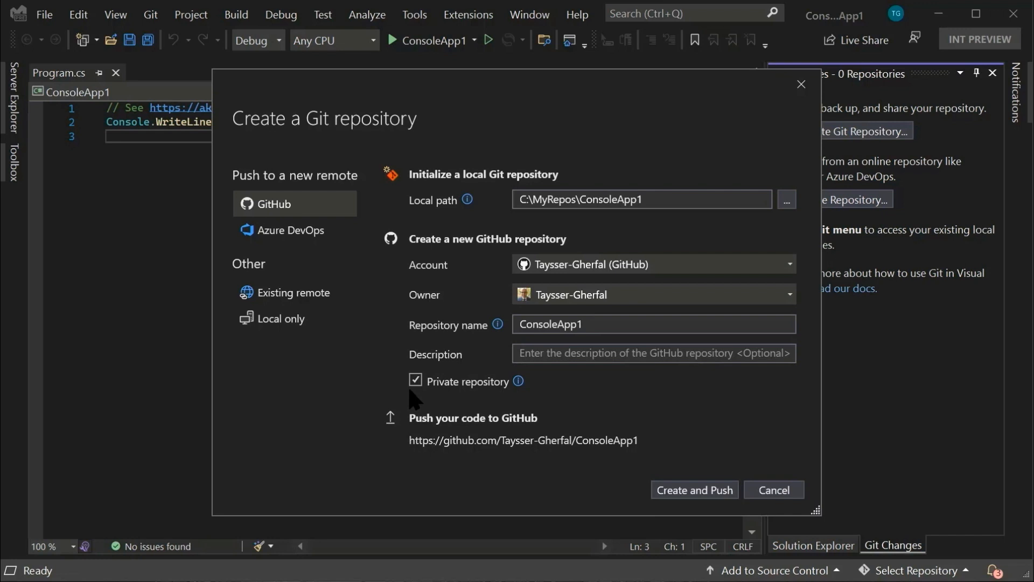
{"action": "mouse_move", "coordinate": [414, 400]}
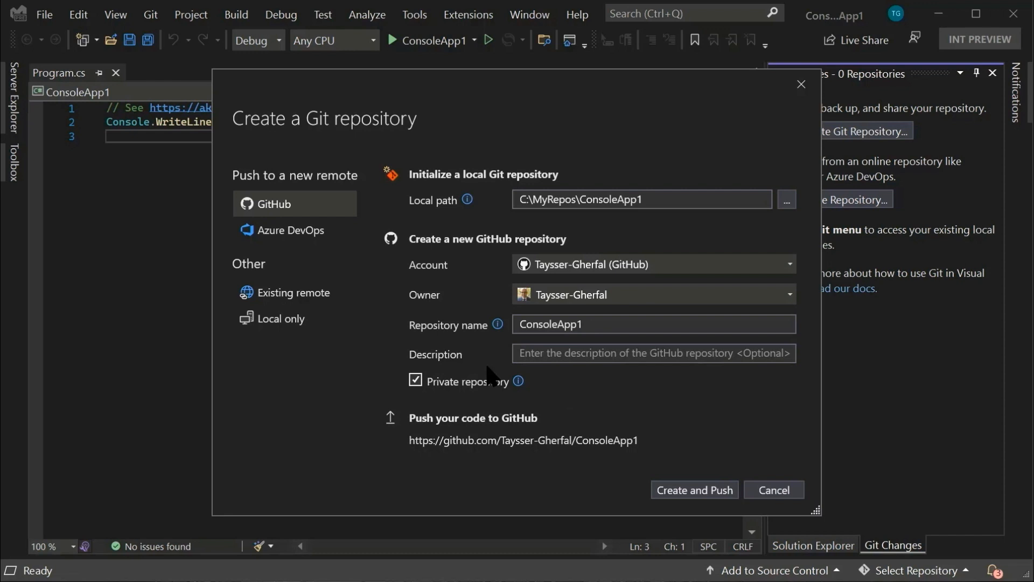
{"action": "mouse_move", "coordinate": [287, 229]}
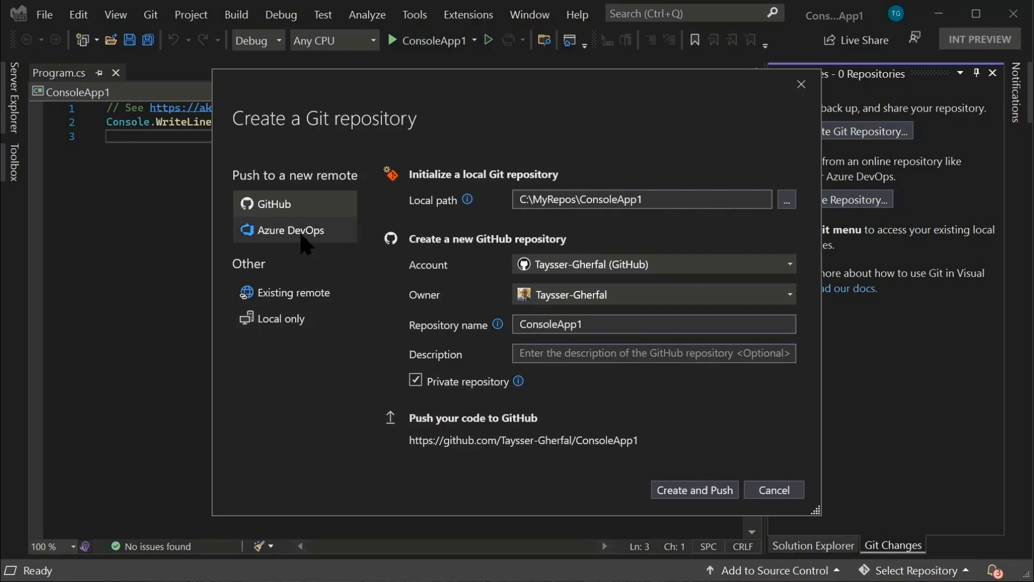
Push ConsoleApp1 to a new Azure DevOps repository in project ADO Demo Generator
{"action": "left_click", "coordinate": [291, 230]}
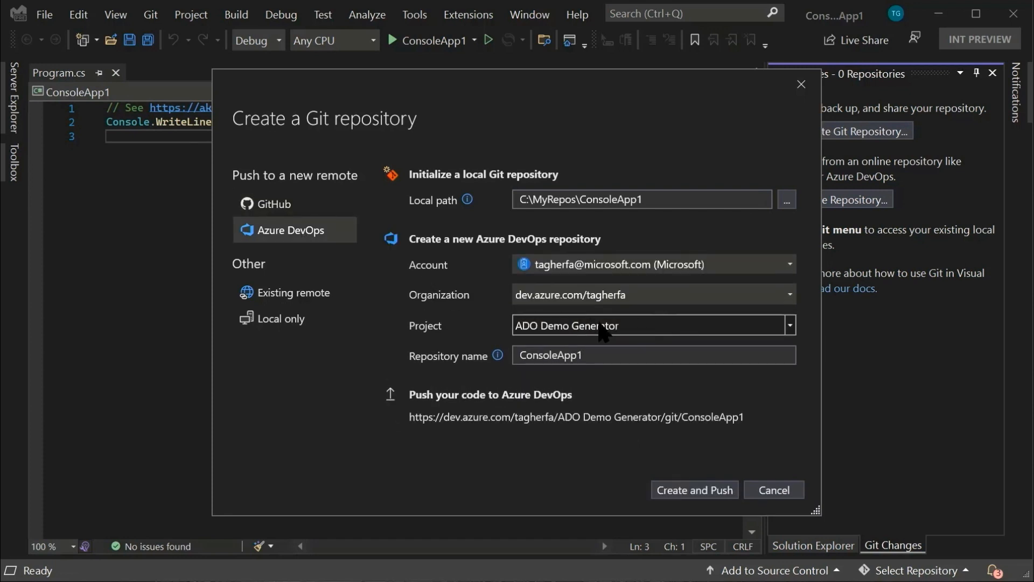
{"action": "mouse_move", "coordinate": [637, 346]}
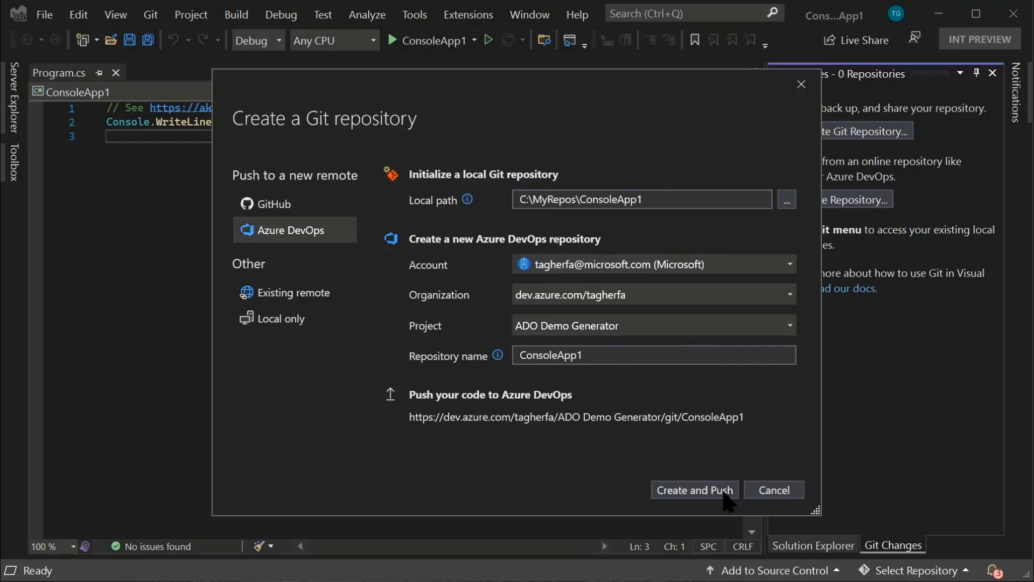
{"action": "mouse_move", "coordinate": [716, 502]}
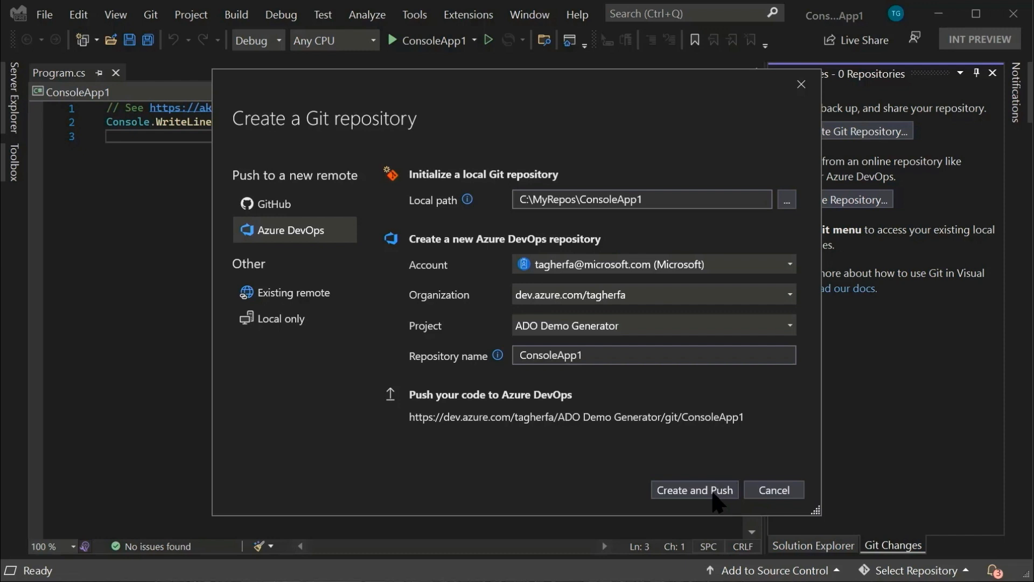
{"action": "left_click", "coordinate": [773, 489]}
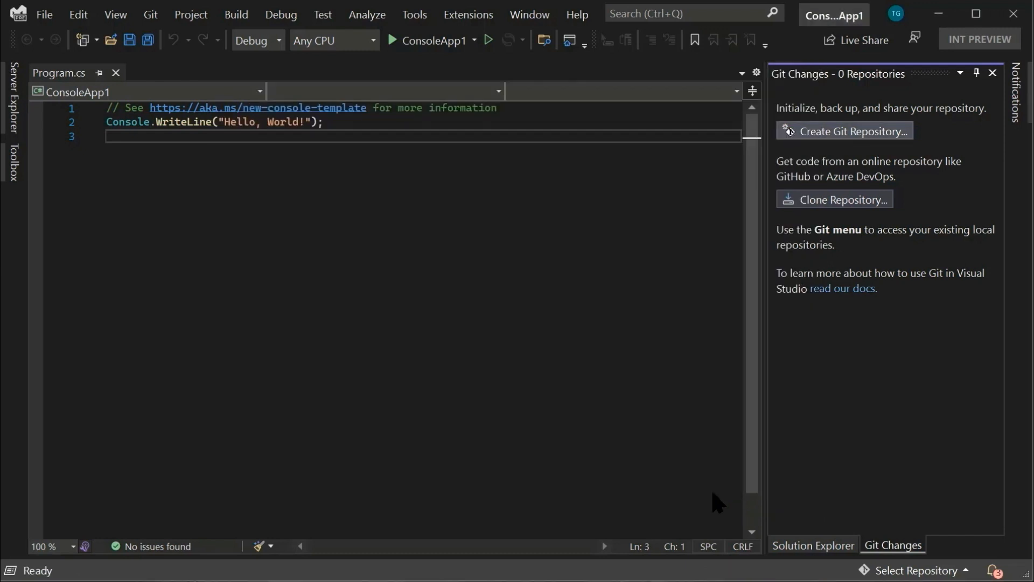
Confirm the ConsoleApp1 Azure DevOps repository push succeeded, showing master with 2 outgoing commits
{"action": "left_click", "coordinate": [850, 131]}
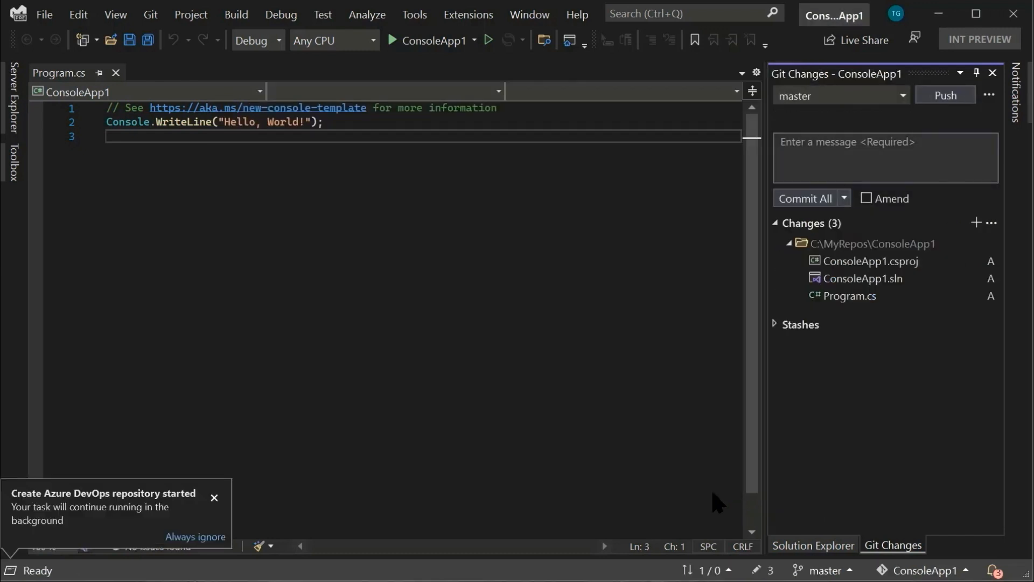
{"action": "left_click", "coordinate": [804, 198]}
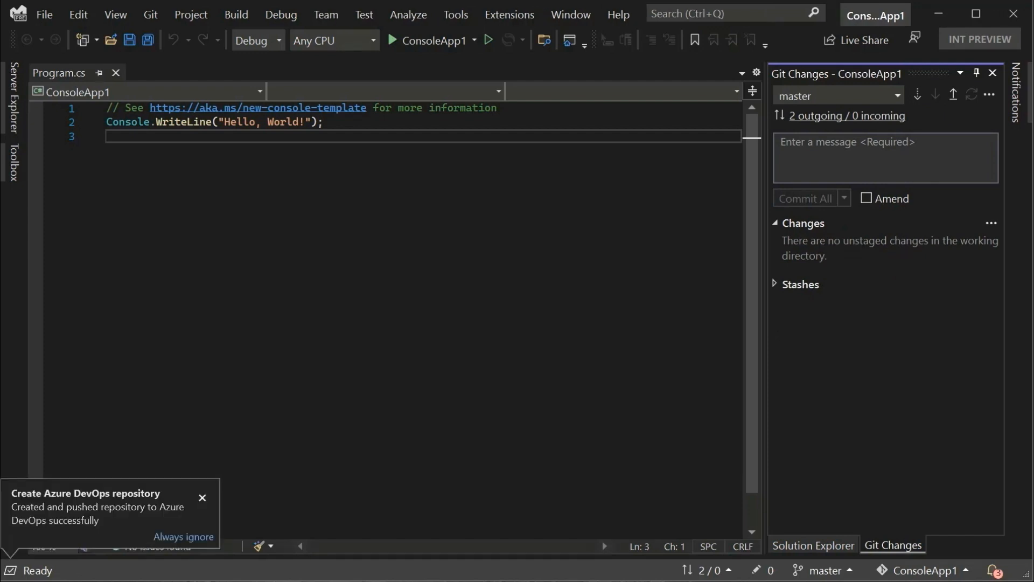
{"action": "mouse_move", "coordinate": [340, 488]}
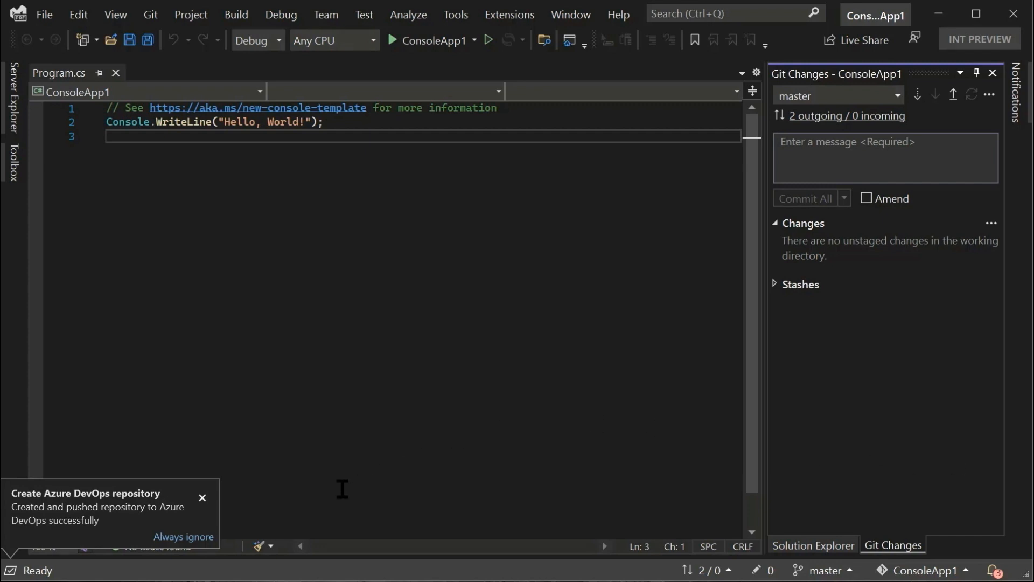